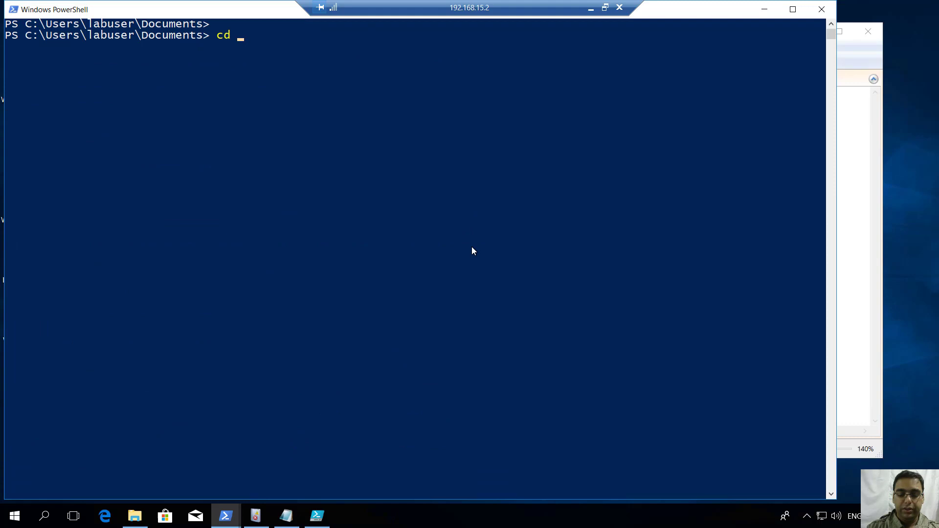
# Step: Change into the Desktop folder and import the PowerUpSQL module
pyautogui.write('..\\Desktop\\')
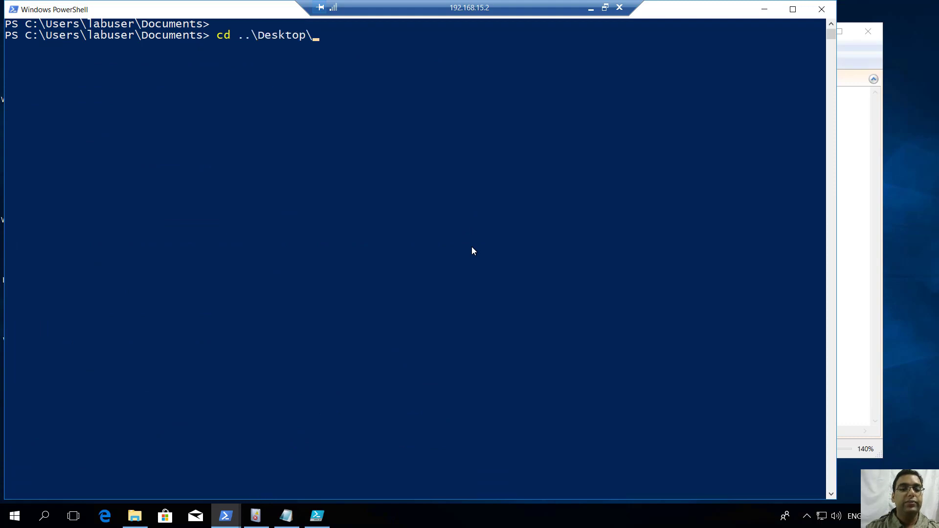
pyautogui.write('Import-')
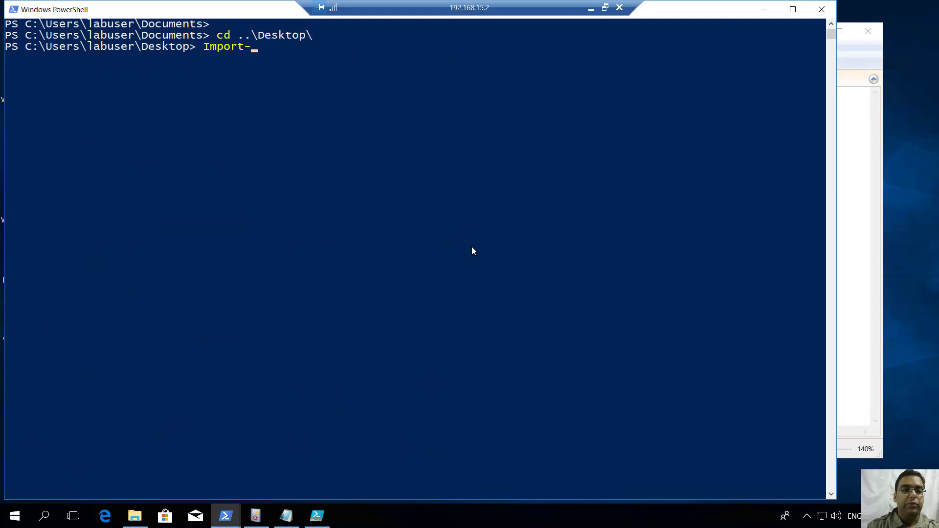
pyautogui.write('Module power')
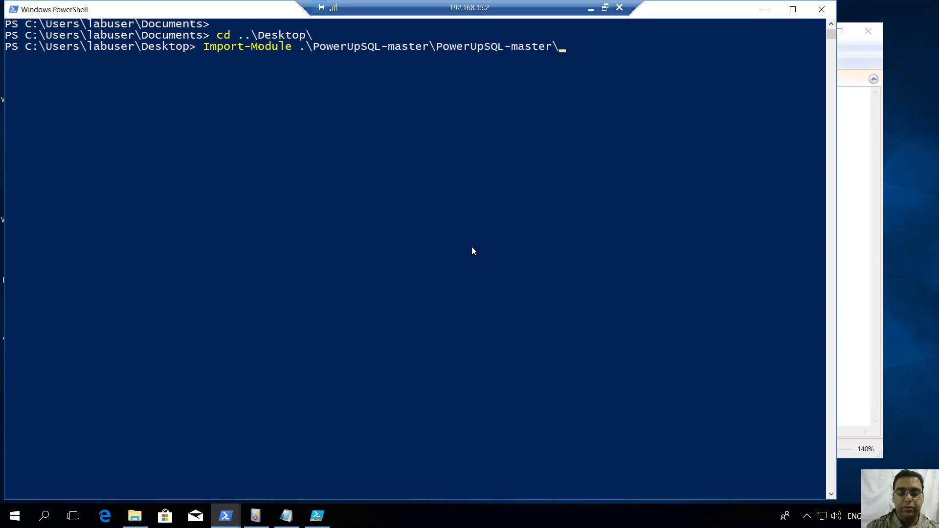
pyautogui.write('PowerUpSQL.ps1')
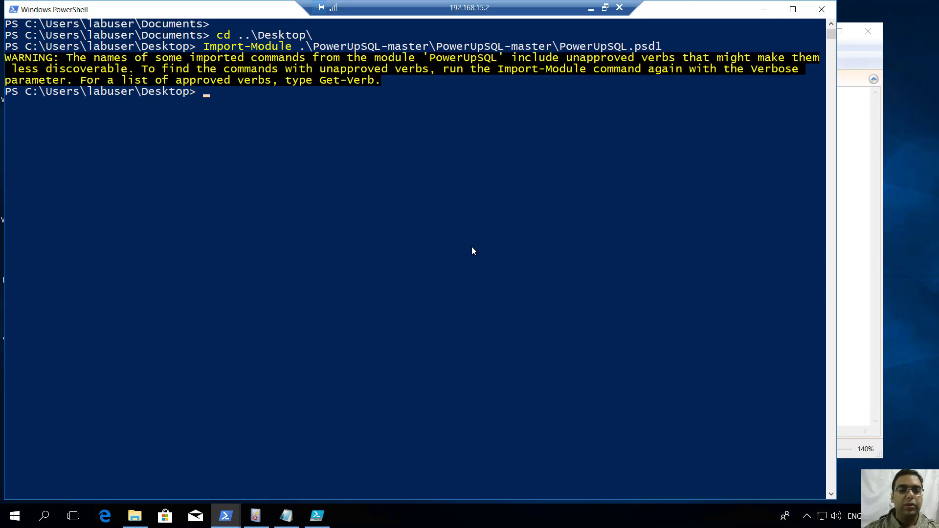
# Step: Run Get-SQLInstanceScanUDP with -Verbose against 192.168.0.3
pyautogui.write('Get-SQLInstanceScanUDP -ve')
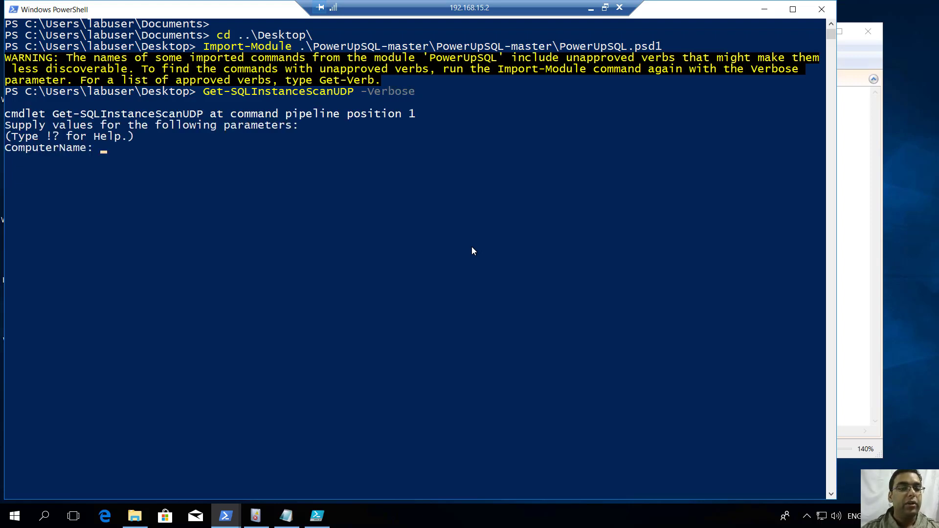
pyautogui.press('ctrl+c')
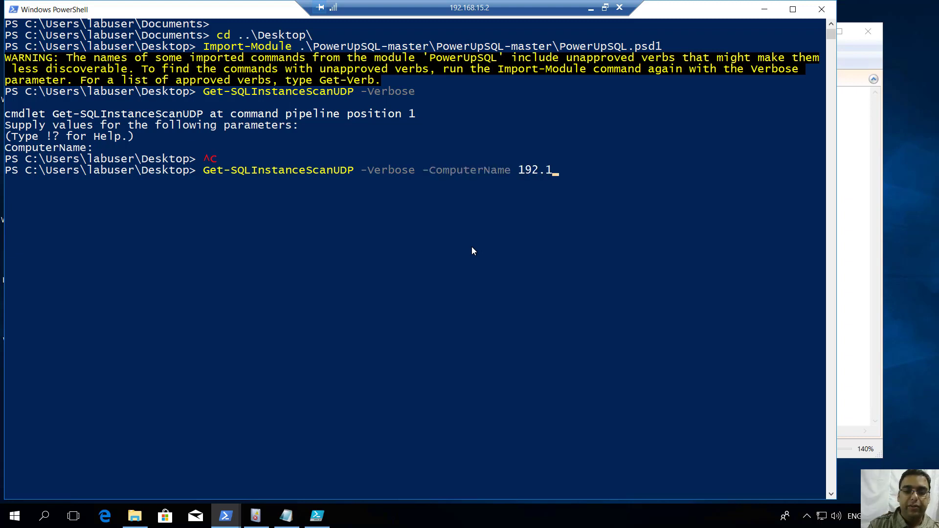
pyautogui.write('68')
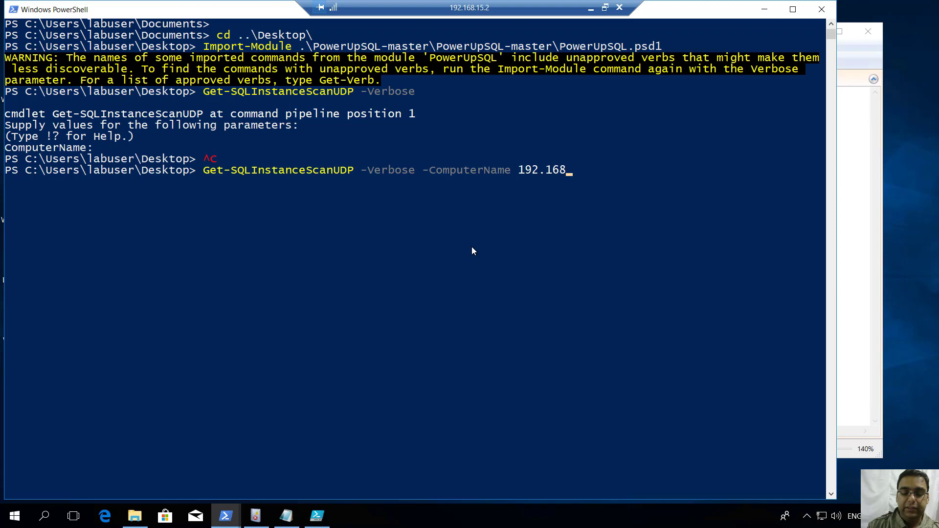
pyautogui.write('.0.3')
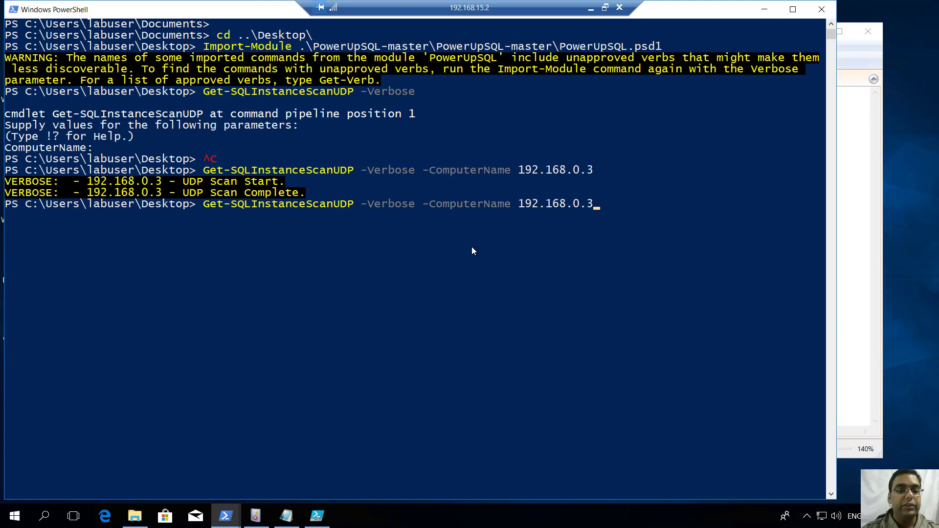
# Step: Rerun the UDP scan against ops-mssql, ops-sqlsrvone and 192.168.0.35
pyautogui.press('Backspace')
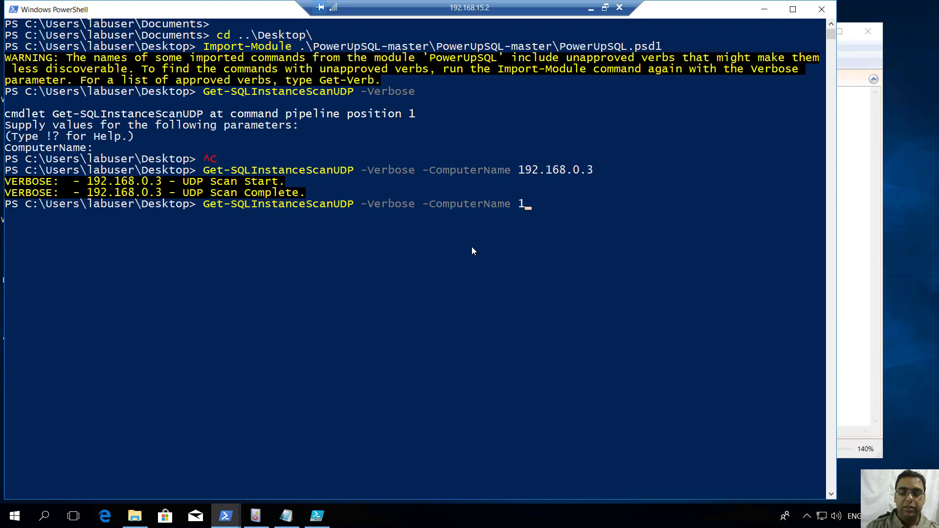
pyautogui.write('ops-mssql')
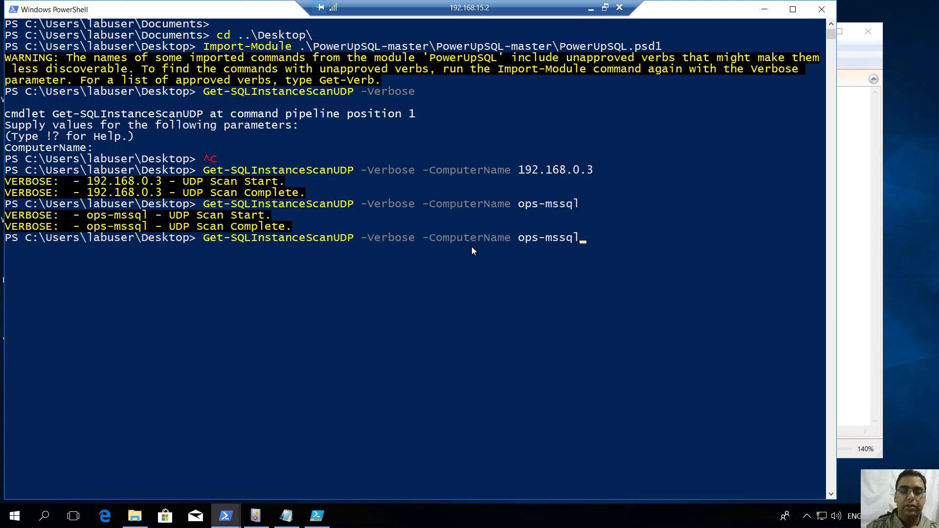
pyautogui.press('BackSpace')
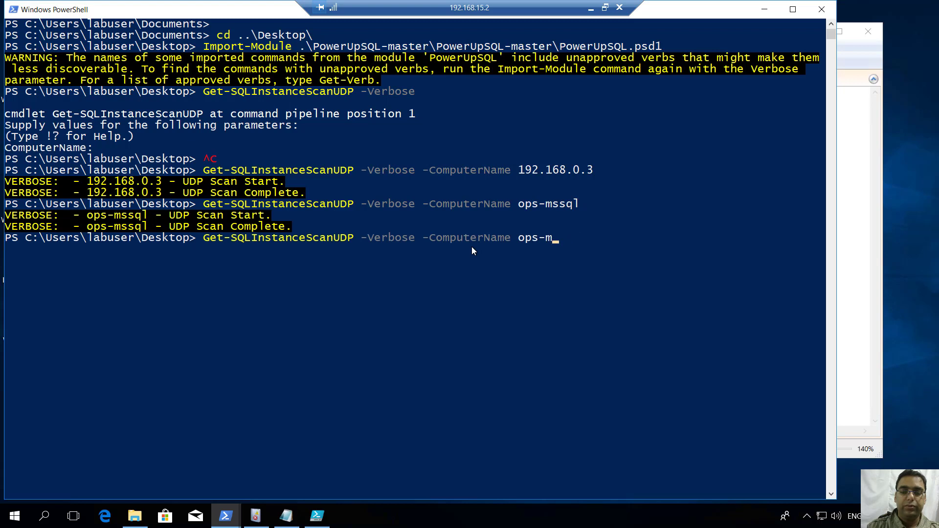
pyautogui.write('sqlsrvone')
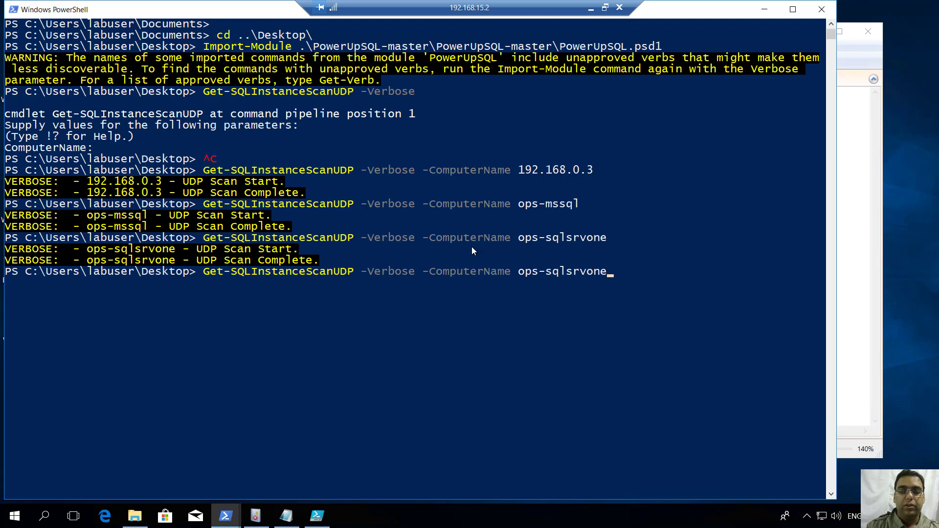
pyautogui.write('-Debug')
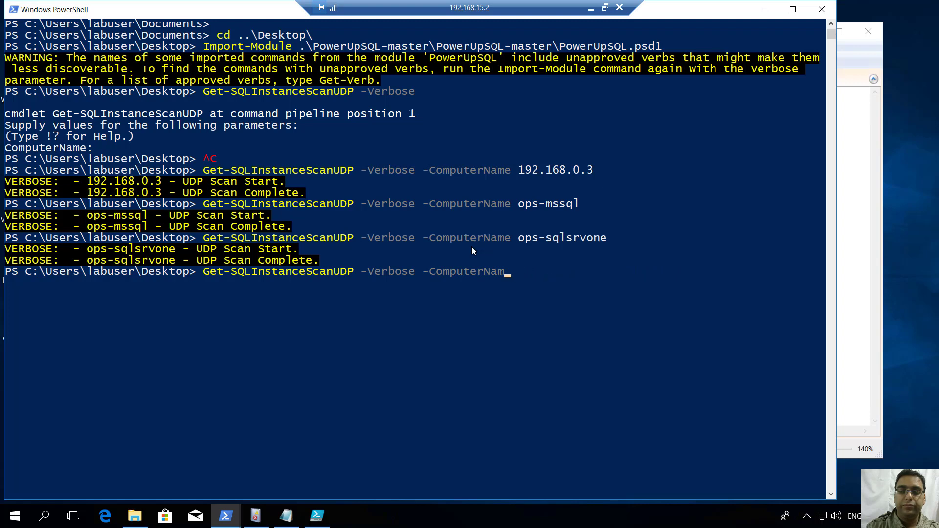
pyautogui.write('192.168.0.35')
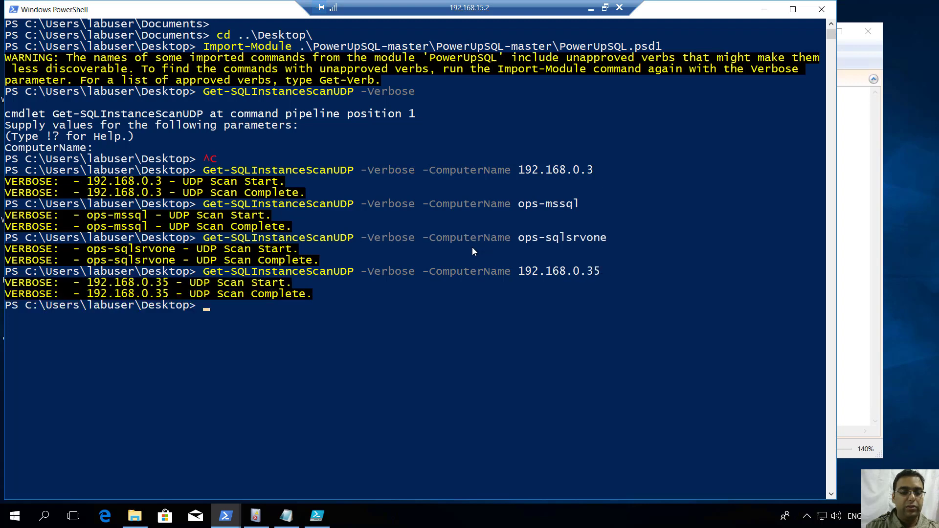
pyautogui.moveTo(597, 31)
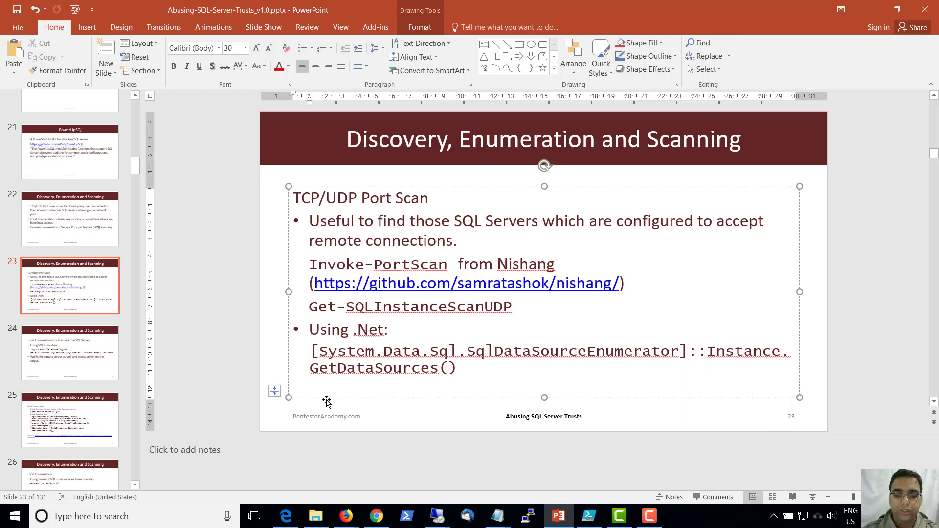
pyautogui.click(225, 515)
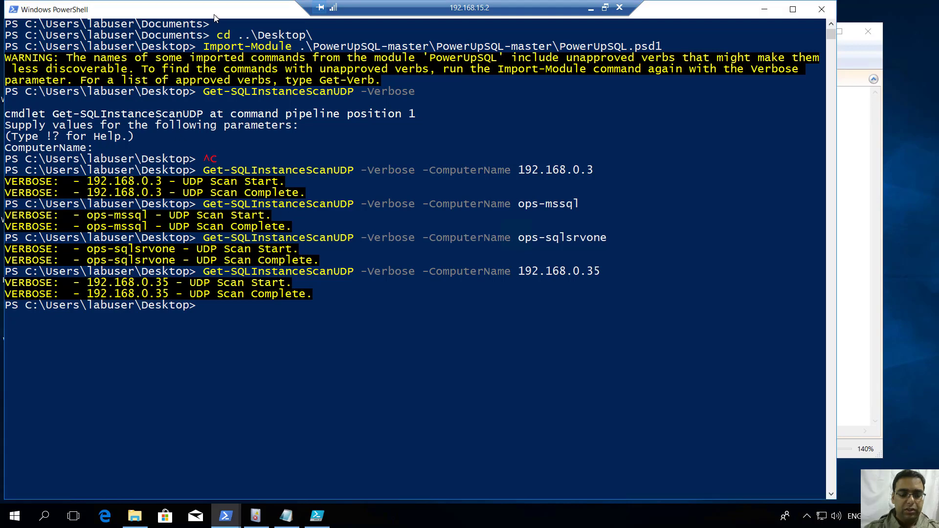
# Step: Dot-source the Invoke-Portscan.ps1 script
pyautogui.write('. .\\')
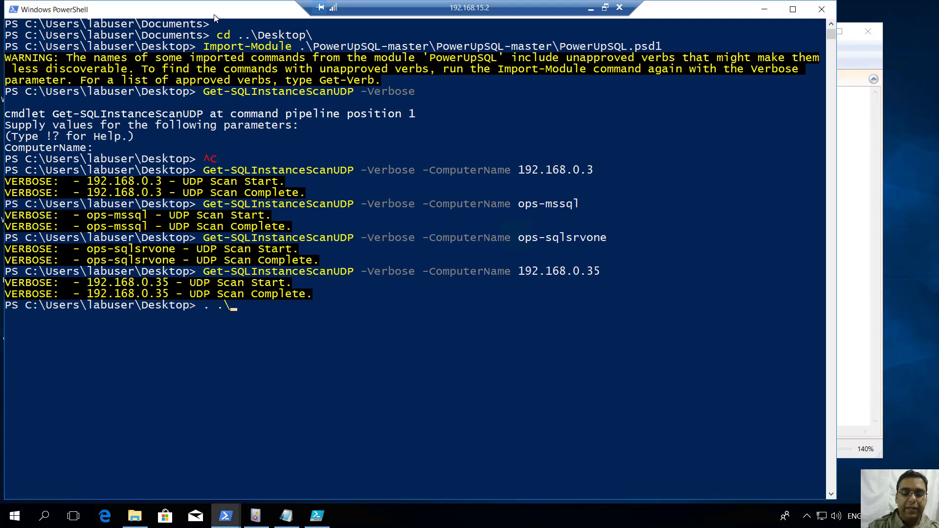
pyautogui.write('invoke-')
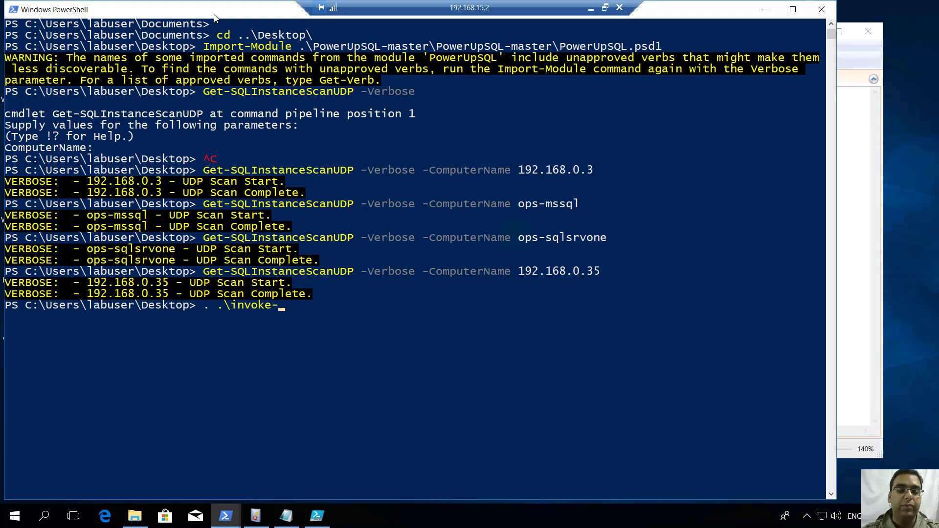
pyautogui.write('scan.ps1')
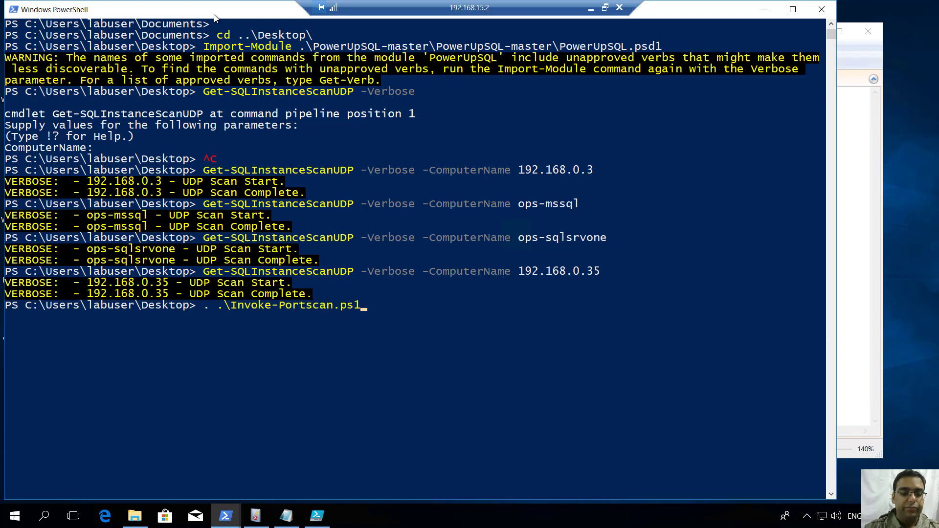
# Step: Port-scan 192.168.0.3 with Invoke-PortScan -ScanPort -Verbose
pyautogui.write('Inv')
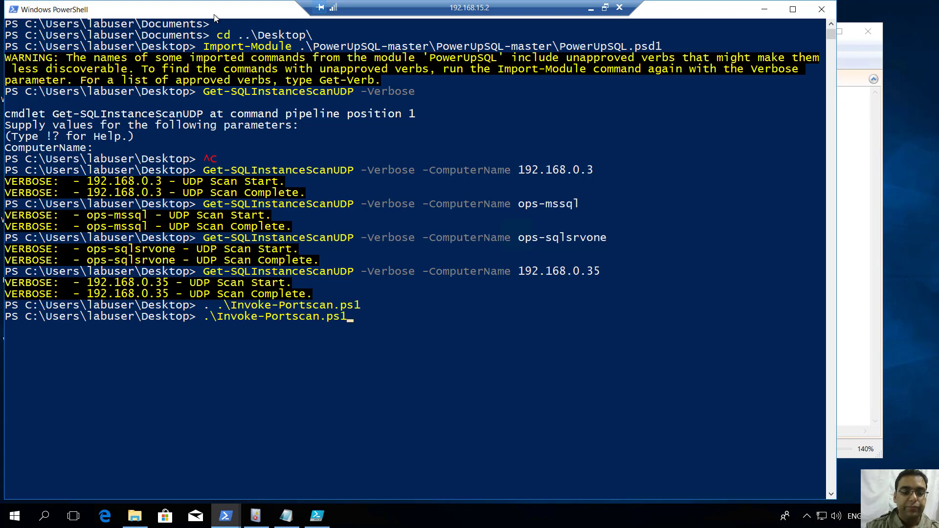
pyautogui.write('Invoke-PortScan -')
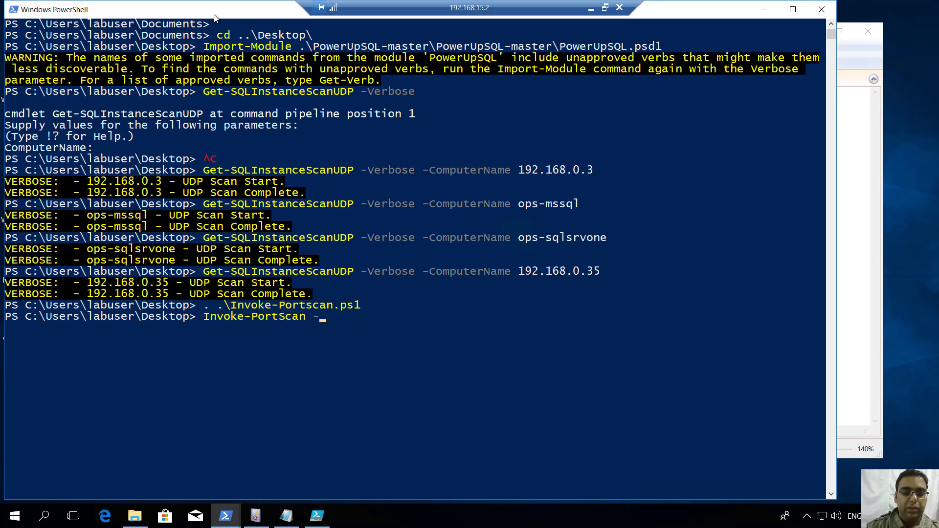
pyautogui.write('StartAddress')
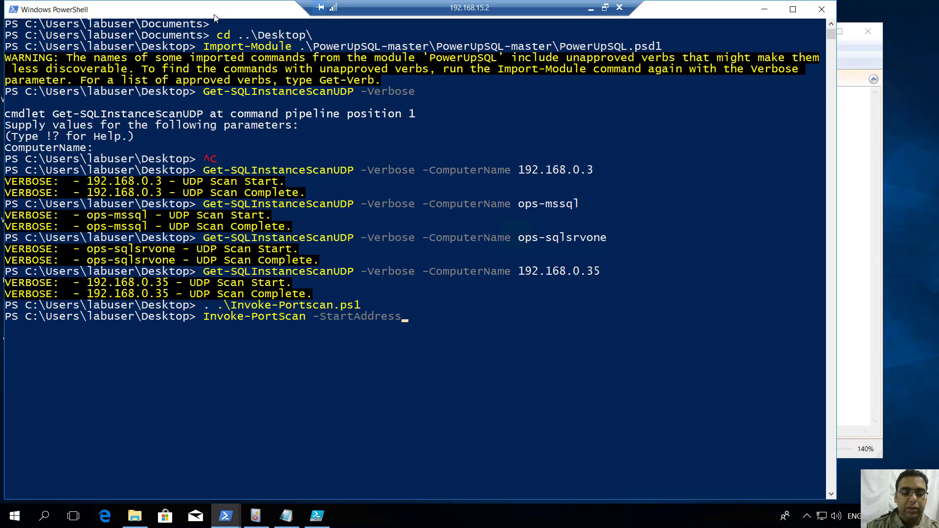
pyautogui.write('192.168.0.3 -EndAddress')
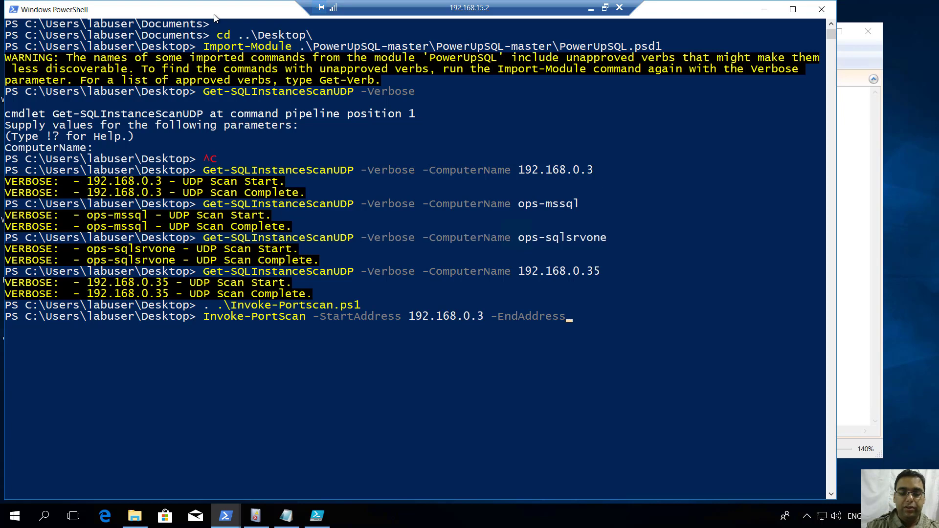
pyautogui.write('192.168.0.3')
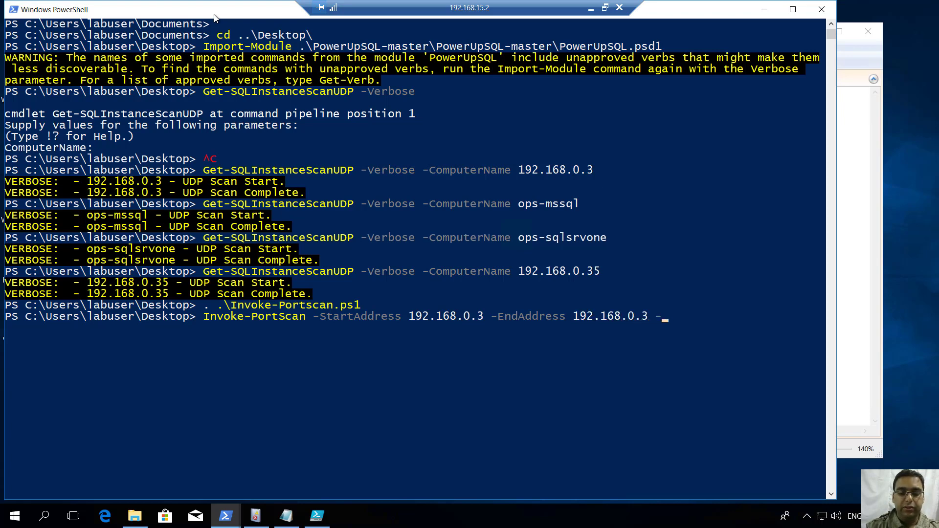
pyautogui.write('-ScanPort -v')
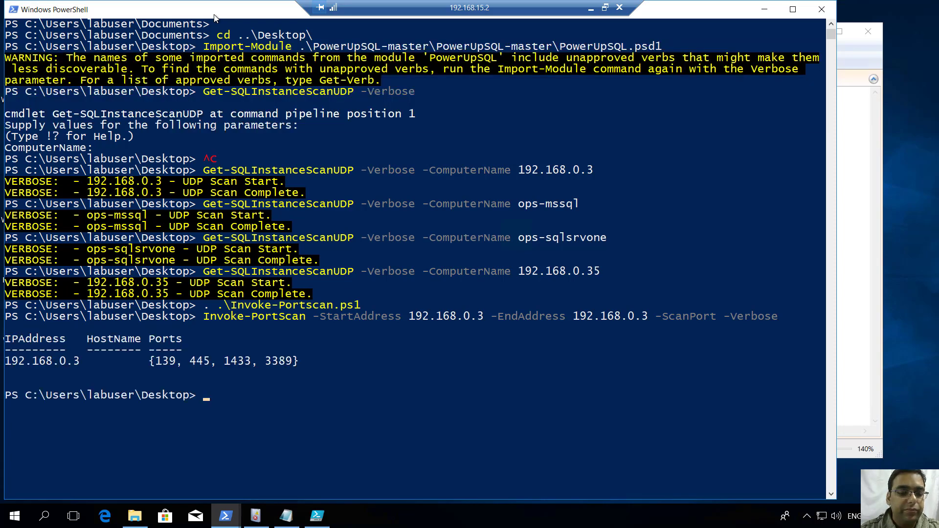
pyautogui.moveTo(247, 370)
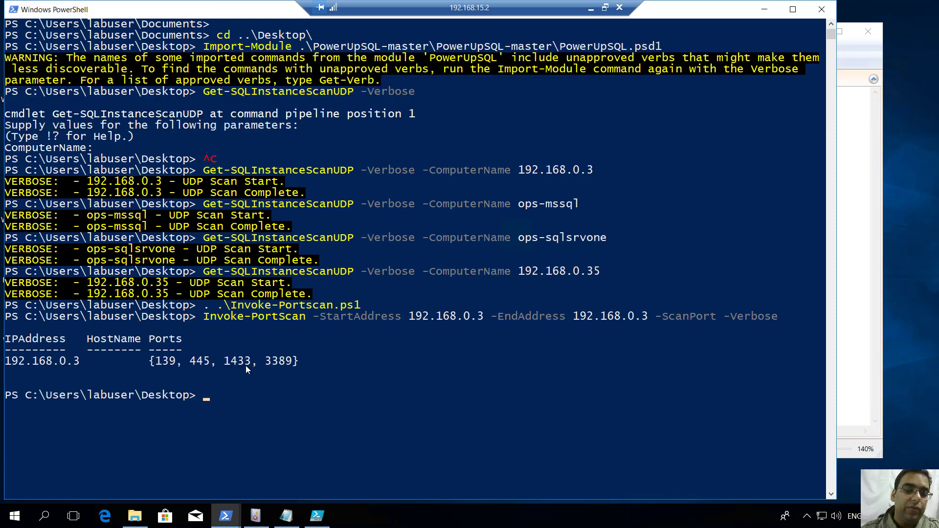
# Step: Run SqlDataSourceEnumerator GetDataSources() to list the network's SQL Server data sources
pyautogui.doubleClick(238, 361)
pyautogui.write('[System.Data.Sql.SqlDataSourceEnumerator]::Instance.GetDataSources()')
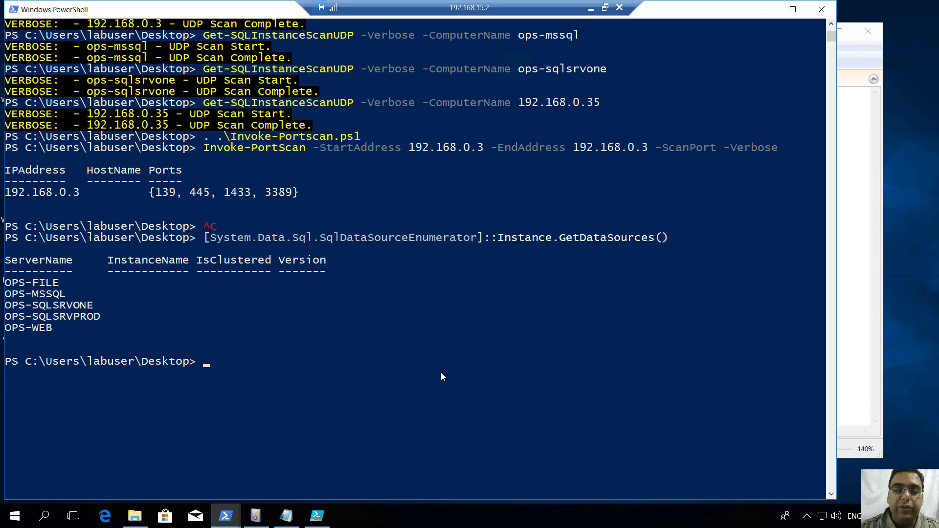
pyautogui.moveTo(486, 265)
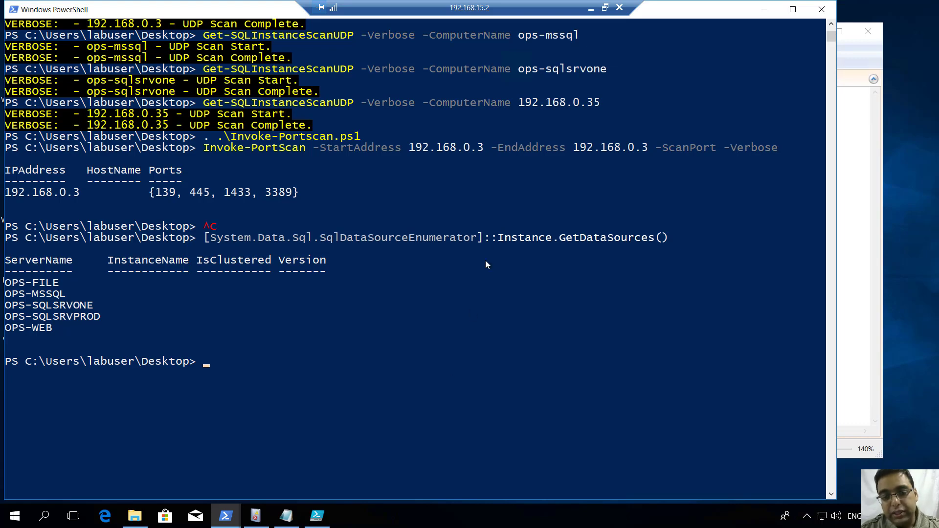
pyautogui.moveTo(494, 246)
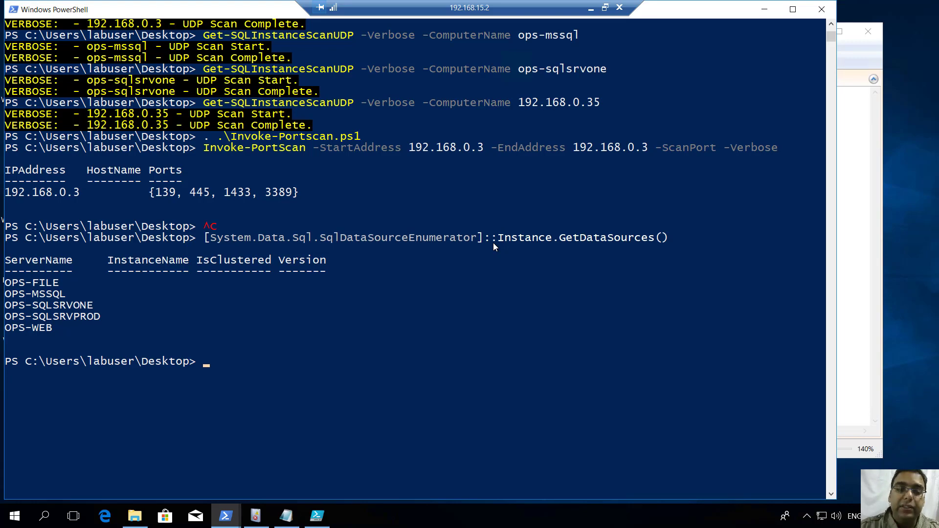
pyautogui.moveTo(209, 248)
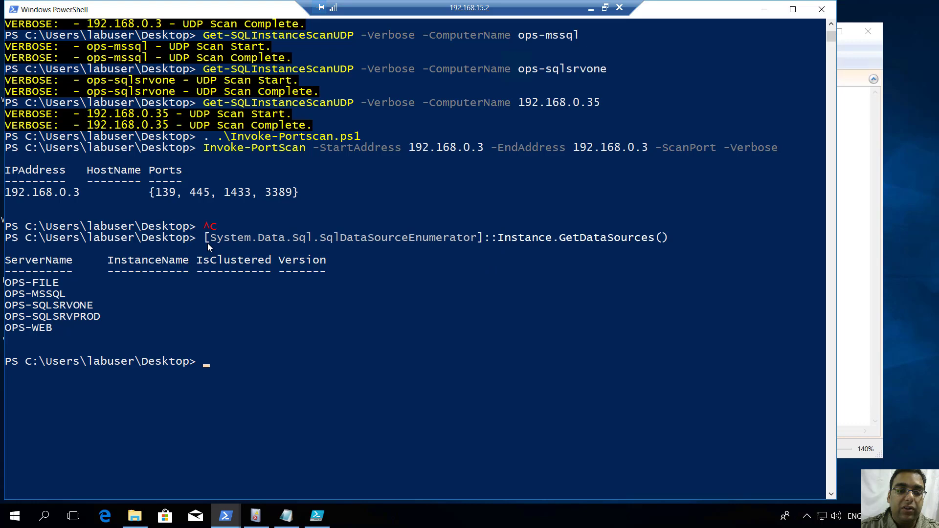
# Step: Highlight the enumeration command and the list of discovered server names
pyautogui.moveTo(204, 238); pyautogui.dragTo(480, 238)
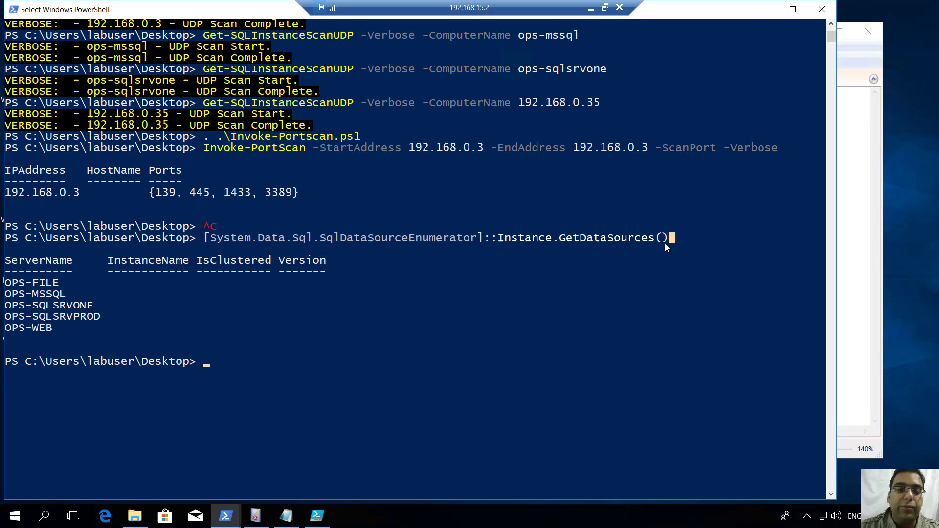
pyautogui.moveTo(340, 280)
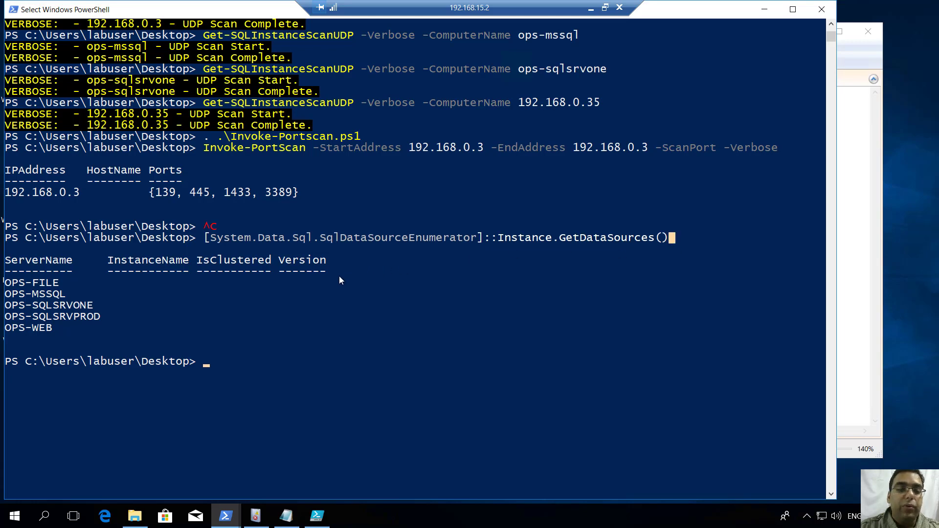
pyautogui.moveTo(152, 287)
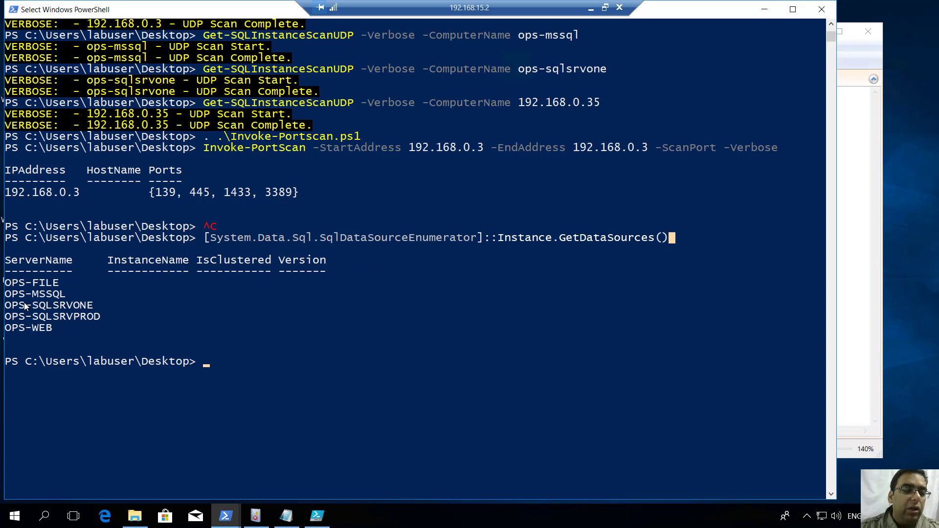
pyautogui.moveTo(30, 282); pyautogui.dragTo(95, 328)
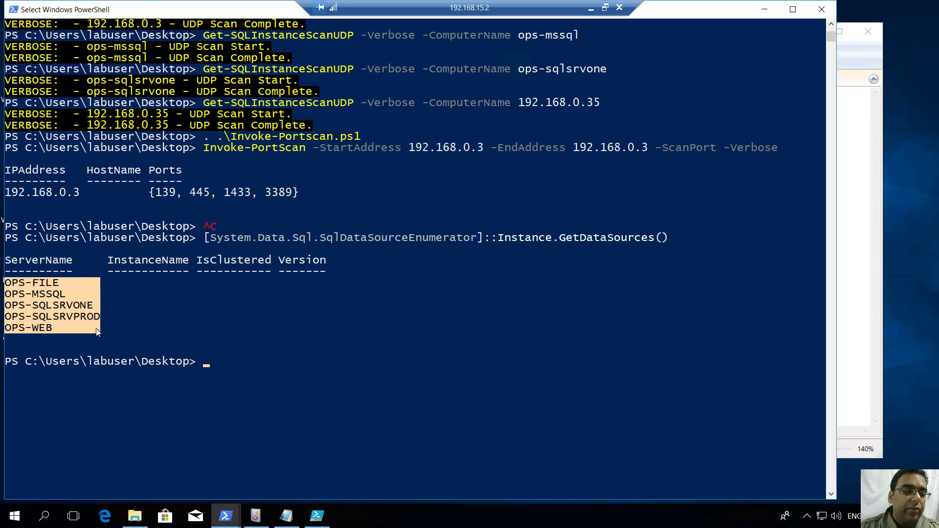
pyautogui.moveTo(172, 332)
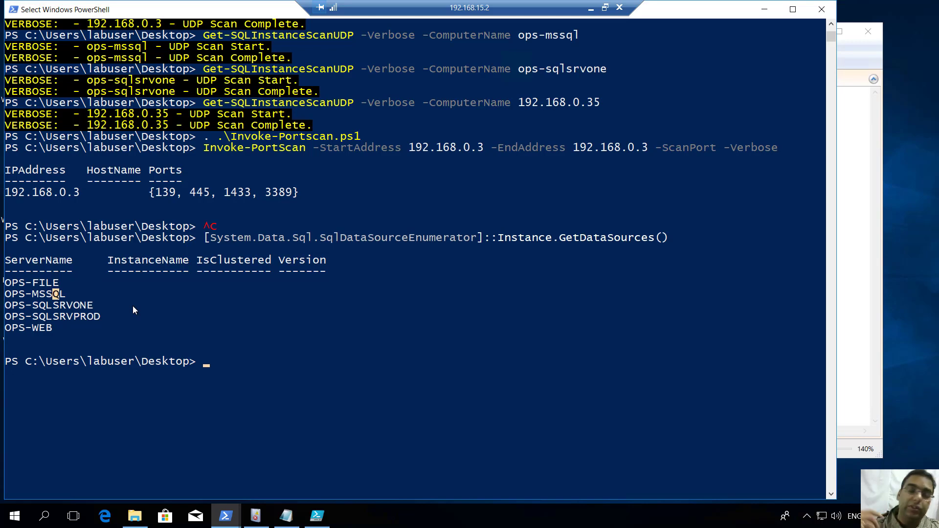
pyautogui.moveTo(123, 327)
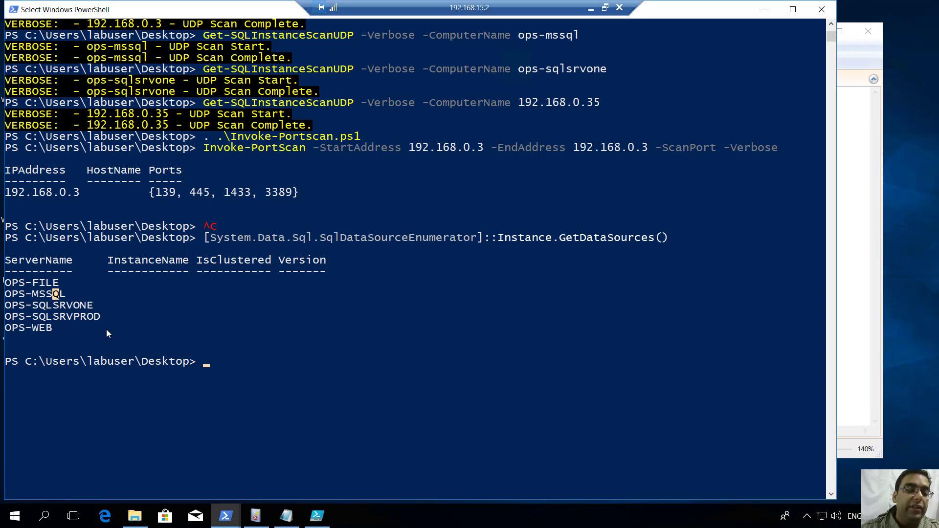
pyautogui.moveTo(21, 306)
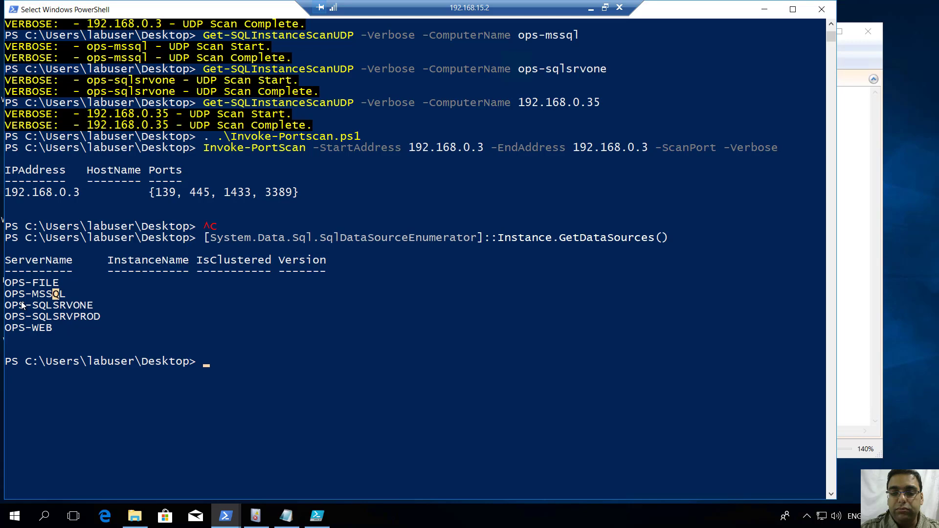
pyautogui.moveTo(19, 302)
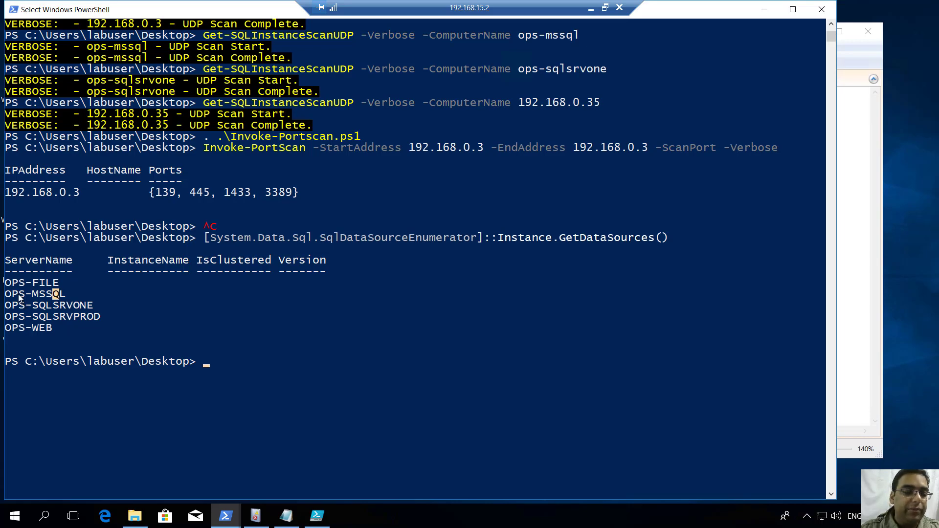
pyautogui.moveTo(18, 282); pyautogui.dragTo(108, 328)
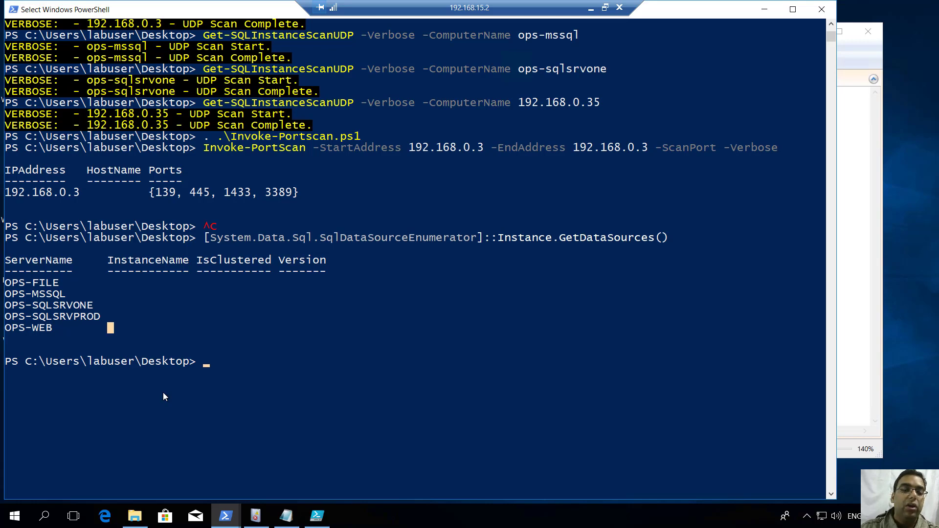
pyautogui.moveTo(133, 364)
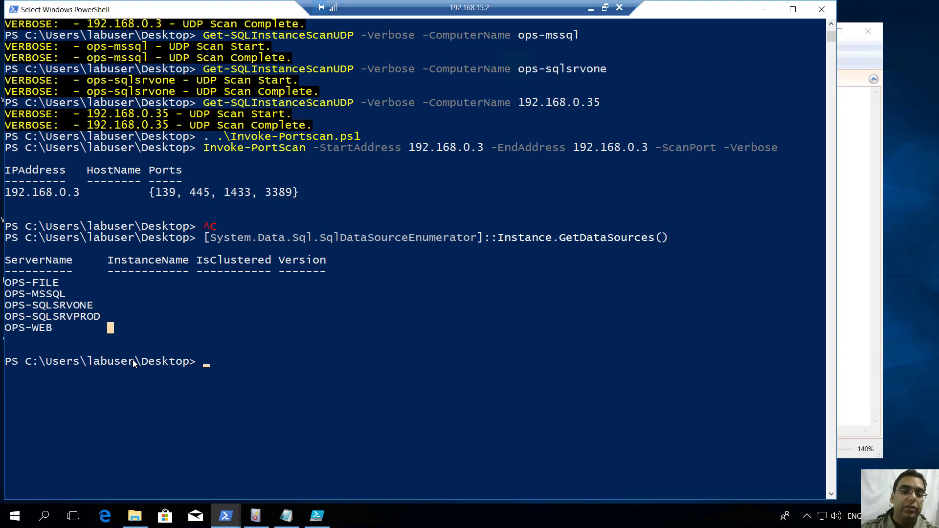
pyautogui.moveTo(49, 339)
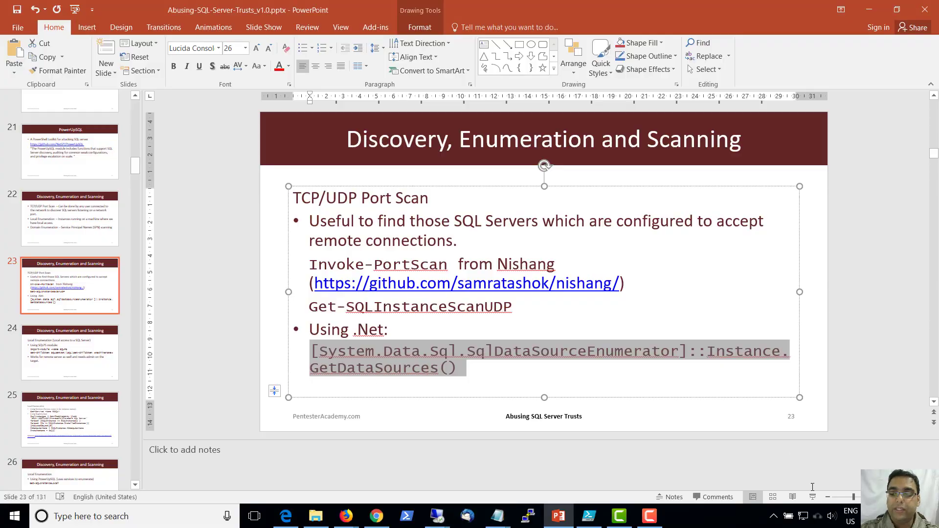
# Step: Go to slide 24 on local enumeration in PowerPoint
pyautogui.click(70, 352)
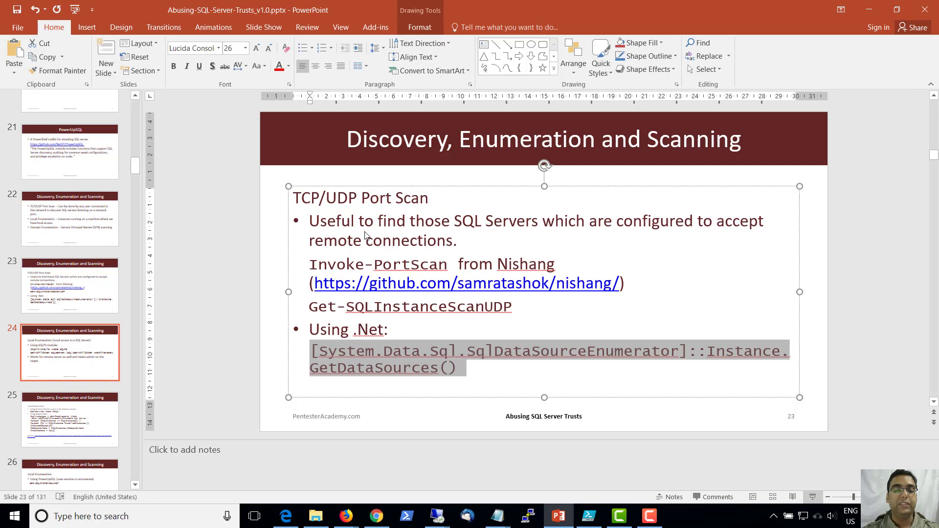
pyautogui.click(70, 352)
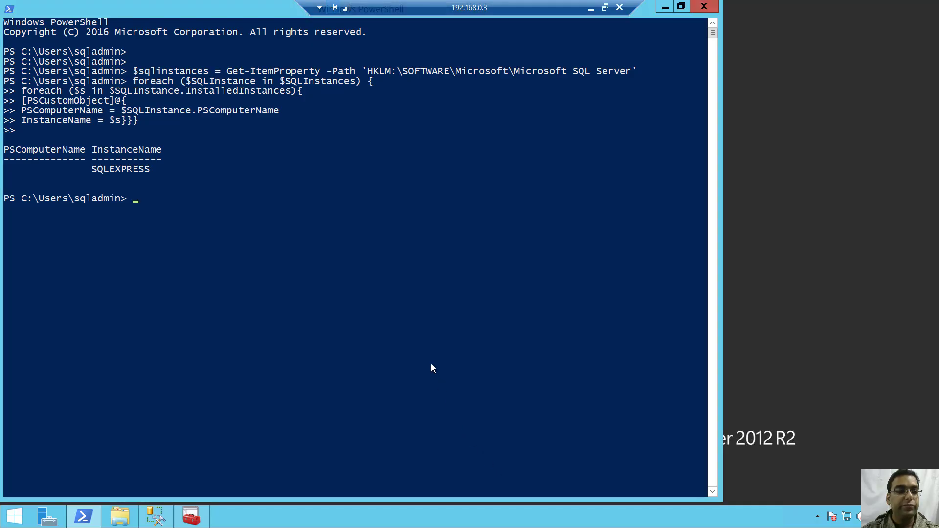
# Step: Import the SQLPS module and type a Get-ChildItem listing of SQLSERVER:\SQL\
pyautogui.write('Import-Module -Name SQLPS')
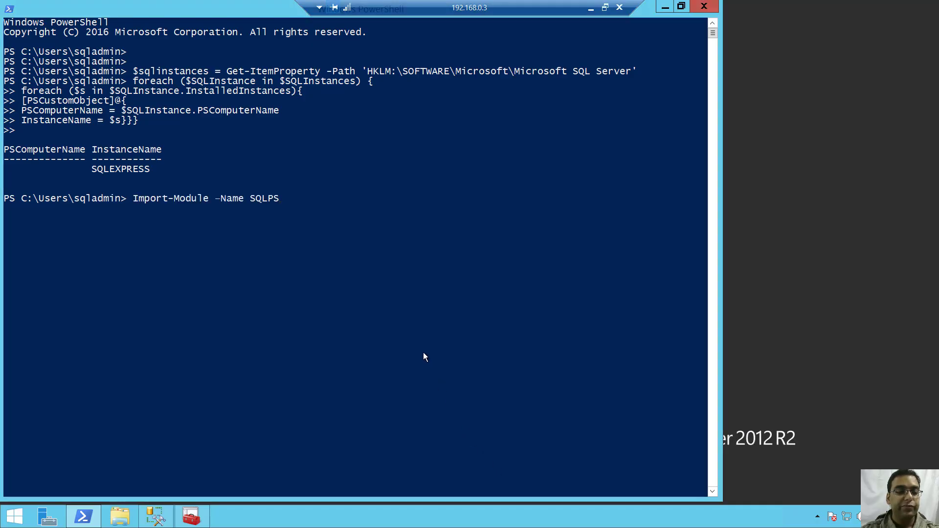
pyautogui.press('enter')
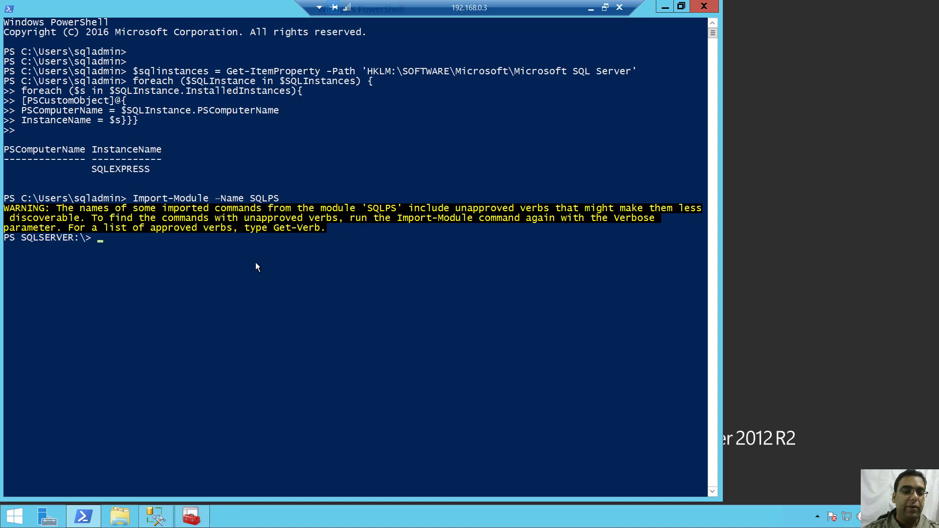
pyautogui.write('Get-ChildItem SQLSERVER:\\SQL\\Get-ChildItem')
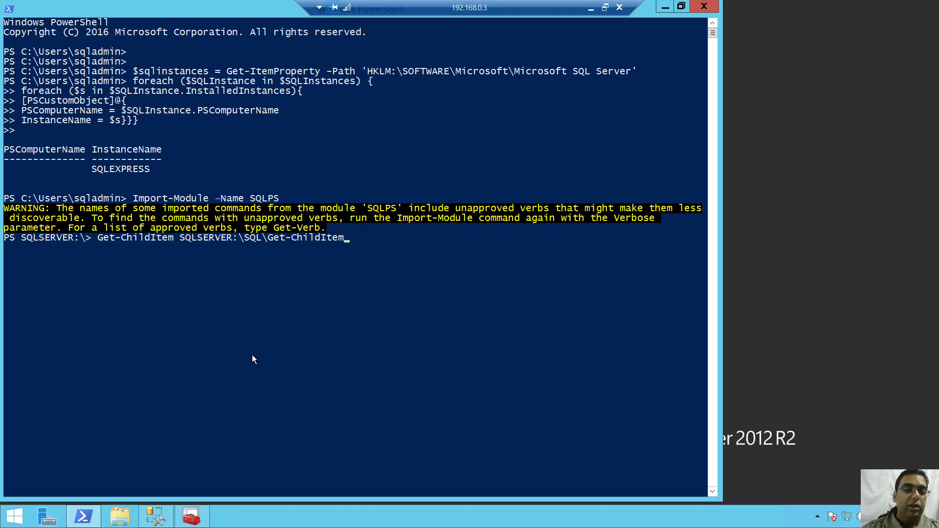
pyautogui.moveTo(184, 248)
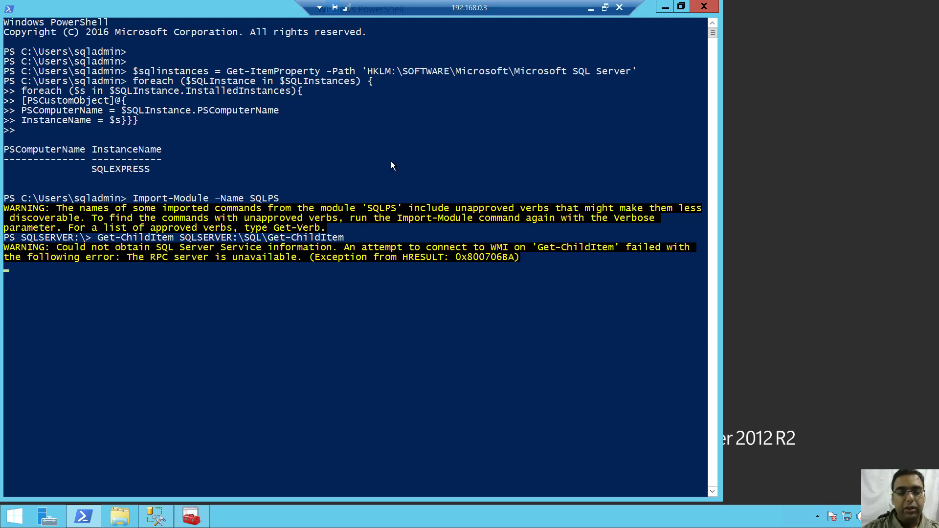
# Step: On 192.168.0.3, list SQLSERVER:\SQL\ and then SQLSERVER:\SQL\OPS-MSSQL
pyautogui.click(558, 516)
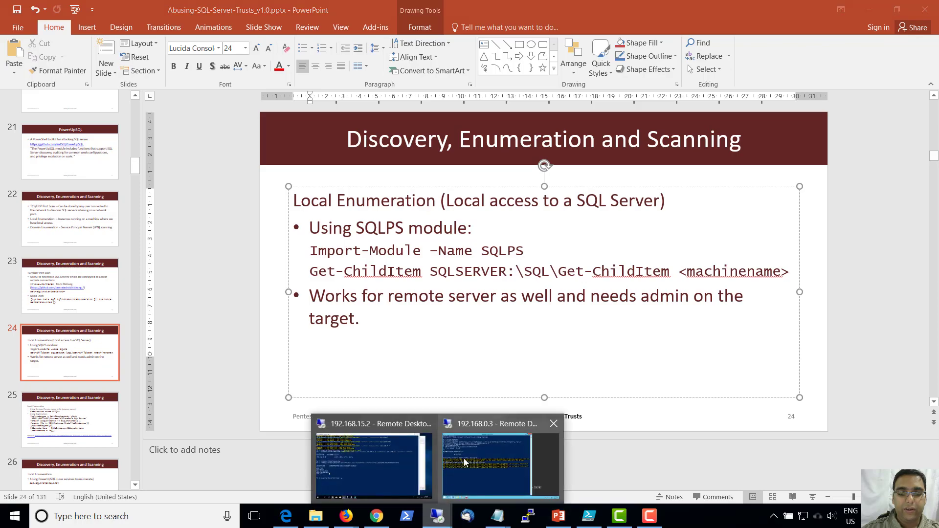
pyautogui.click(500, 464)
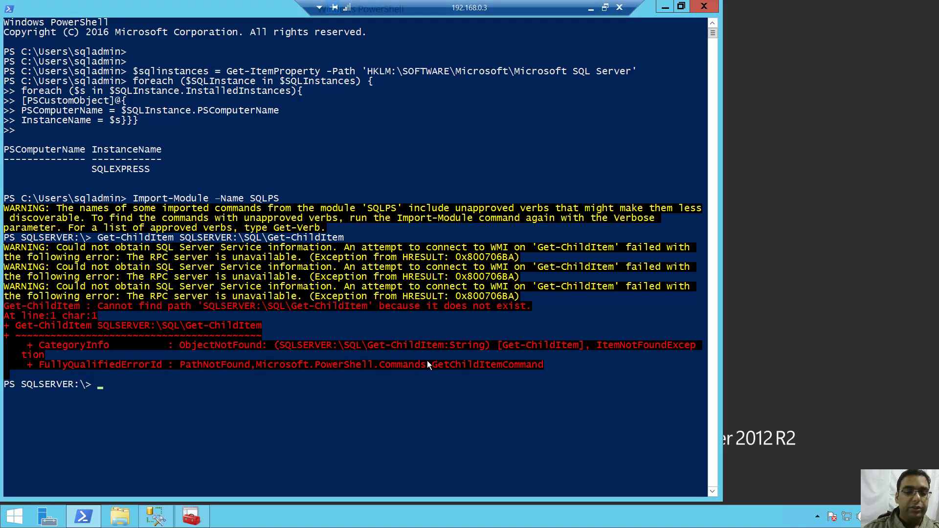
pyautogui.write('Get-ChildItem SQLSERVER:\\SQL\\')
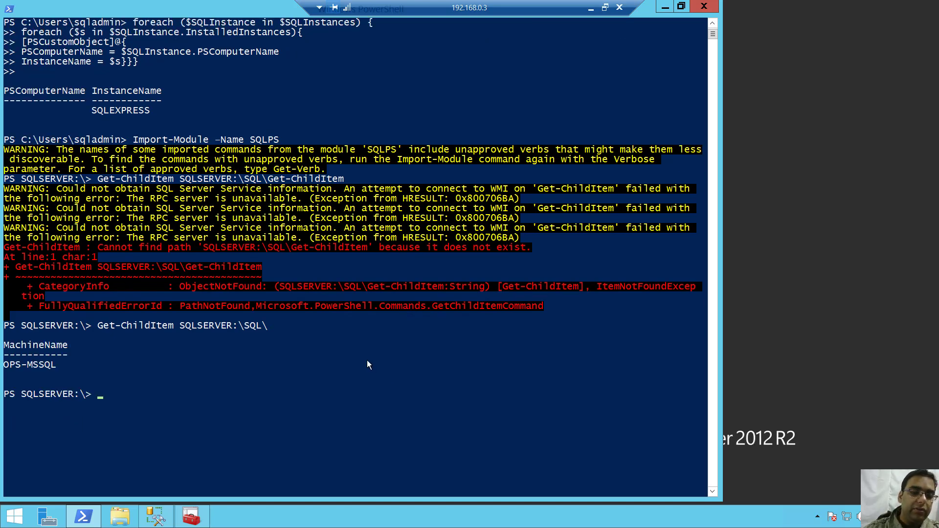
pyautogui.write('Get-ChildItem SQLSERVER:\\SQL\\OPS')
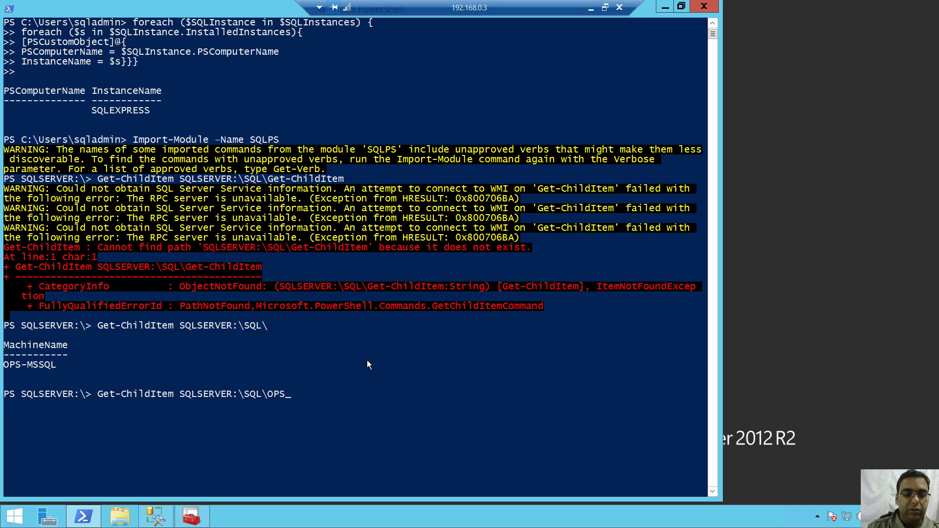
pyautogui.write('-')
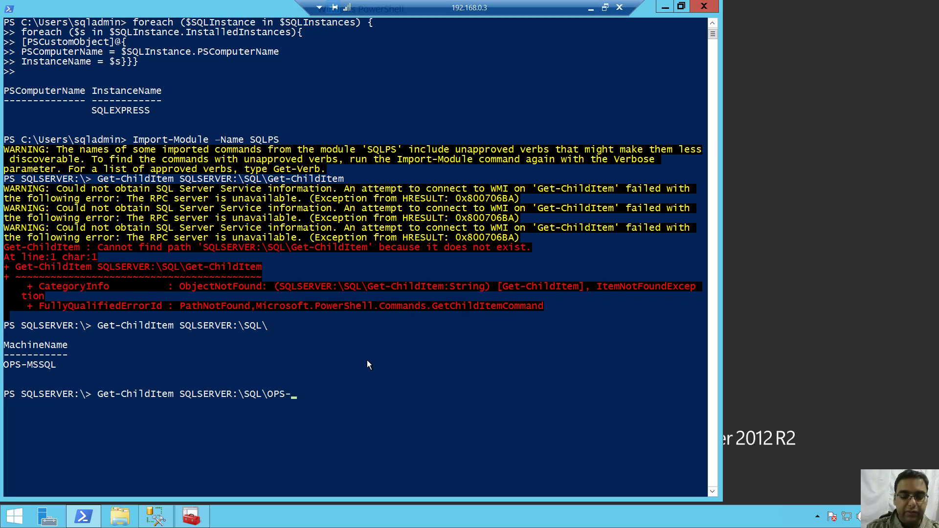
pyautogui.write('MSSQL')
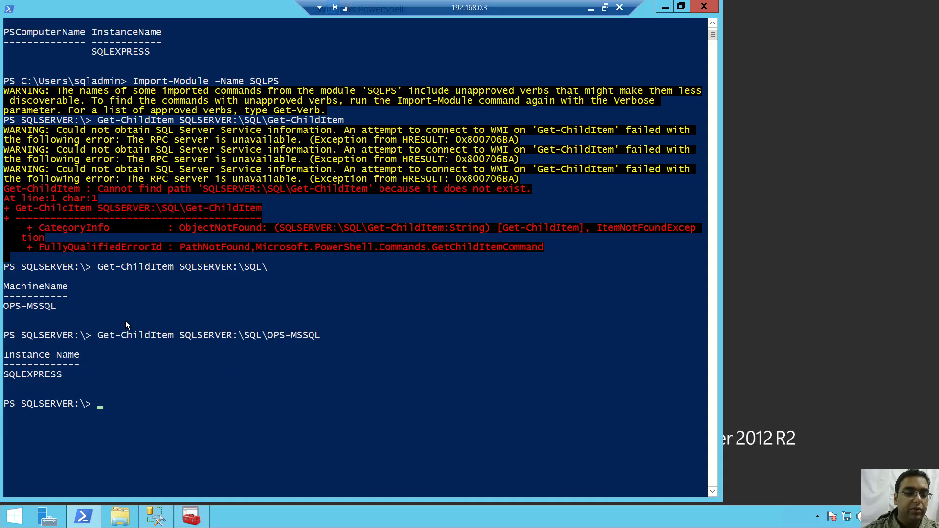
pyautogui.moveTo(131, 374)
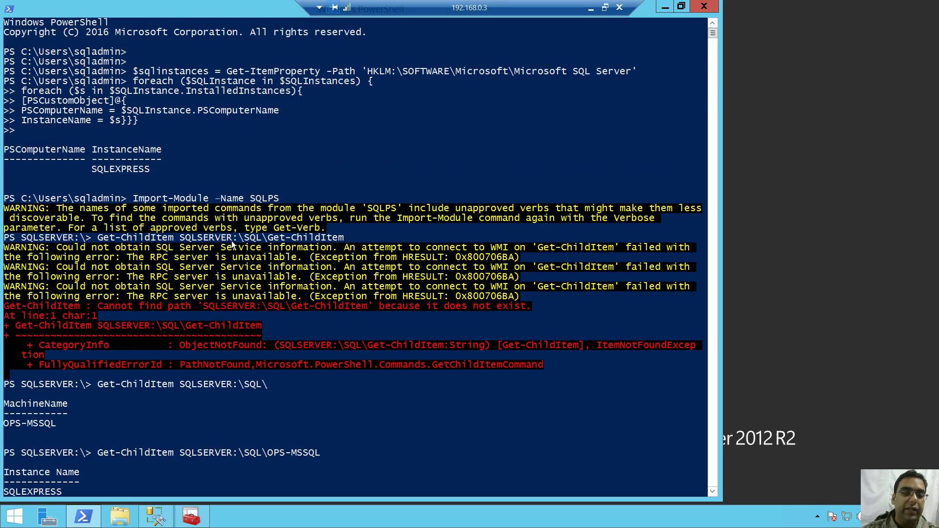
# Step: Highlight the SQLSERVER:\ path in the console and revisit the local enumeration slide
pyautogui.moveTo(179, 228); pyautogui.dragTo(254, 237)
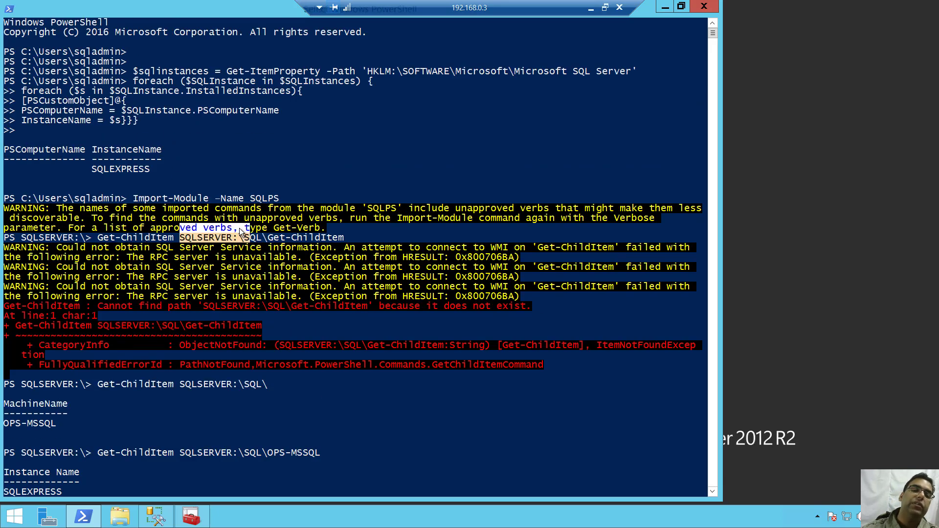
pyautogui.scroll(-3)
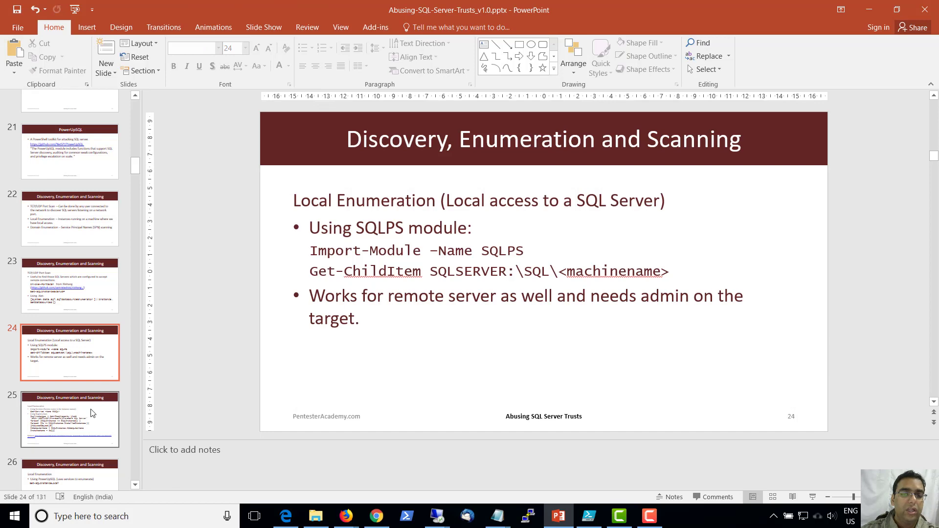
pyautogui.click(70, 419)
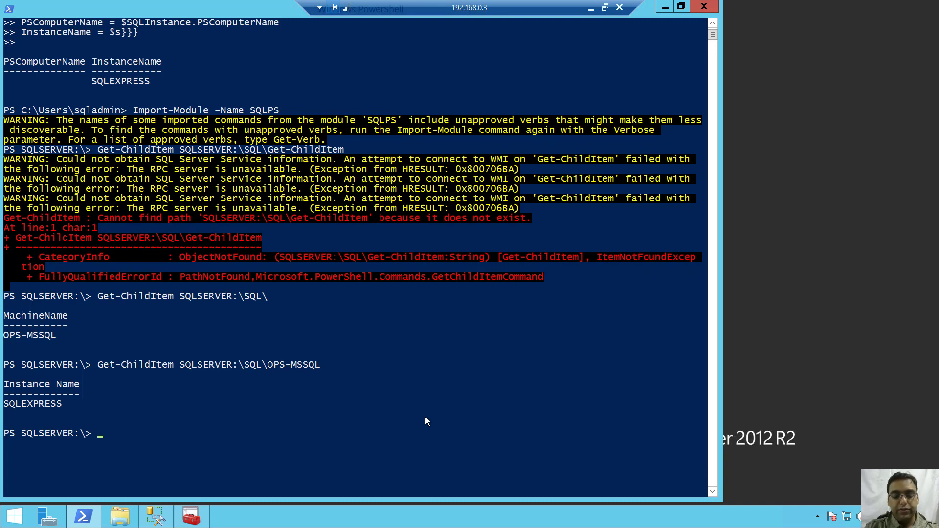
# Step: Run Get-Service -Name MSSQL* to show the running MSSQL$SQLEXPRESS service
pyautogui.write('Get-Ser')
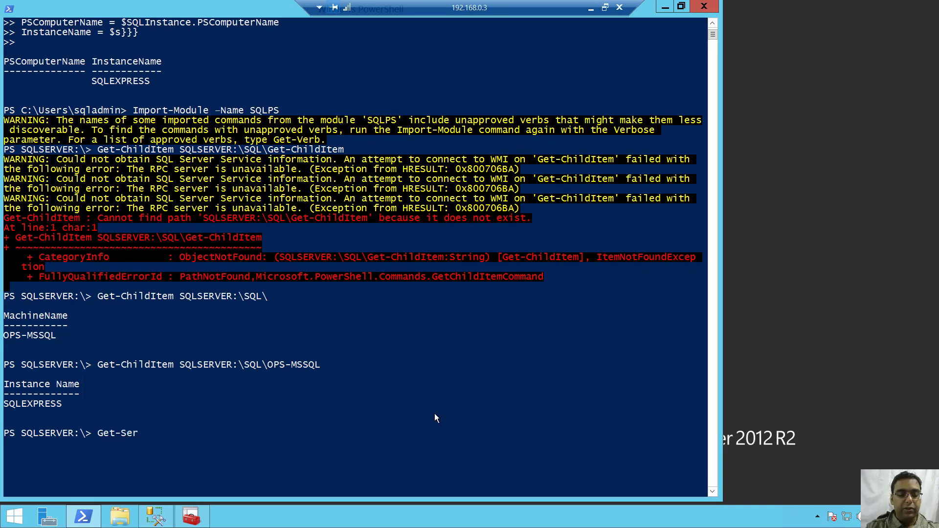
pyautogui.write('vice')
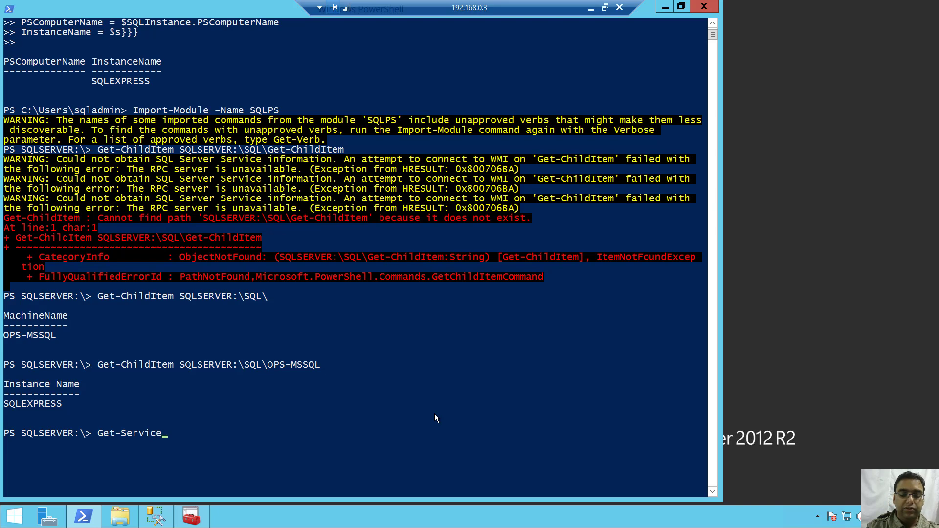
pyautogui.write('-Name')
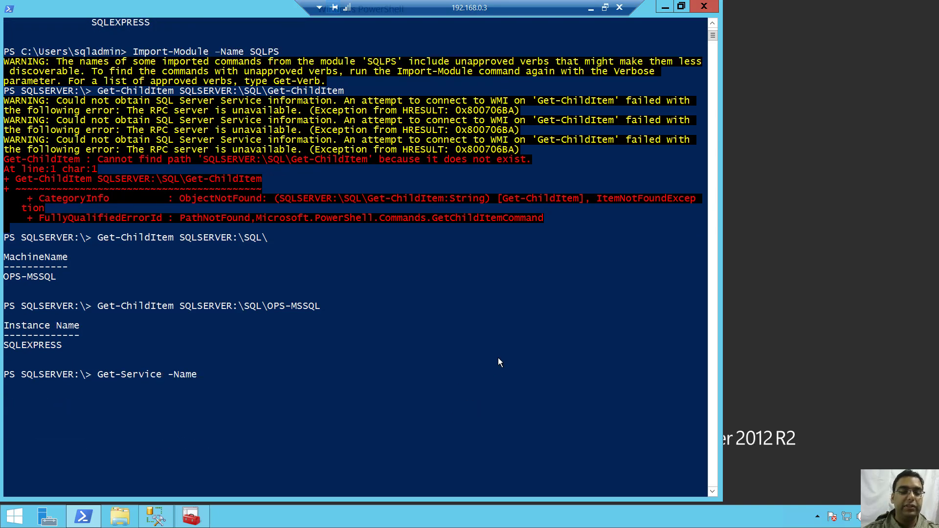
pyautogui.write('MSSQL')
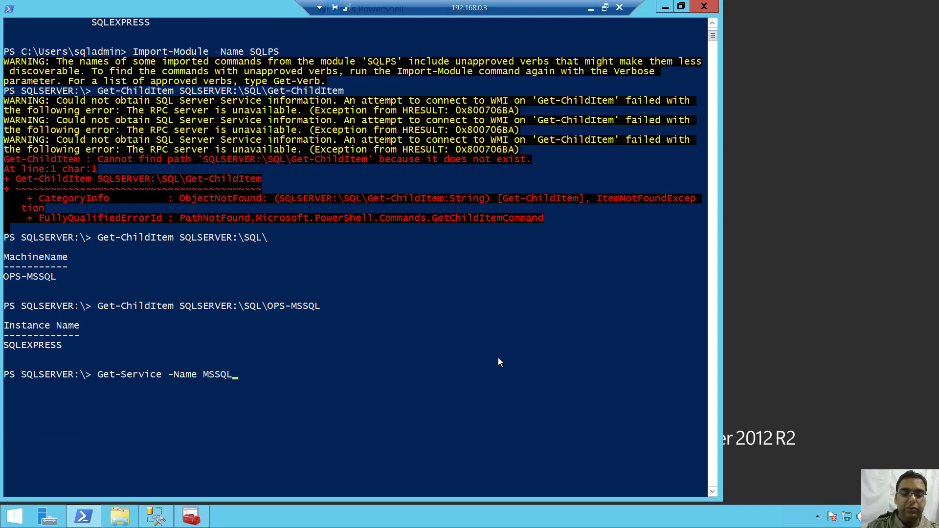
pyautogui.write('*')
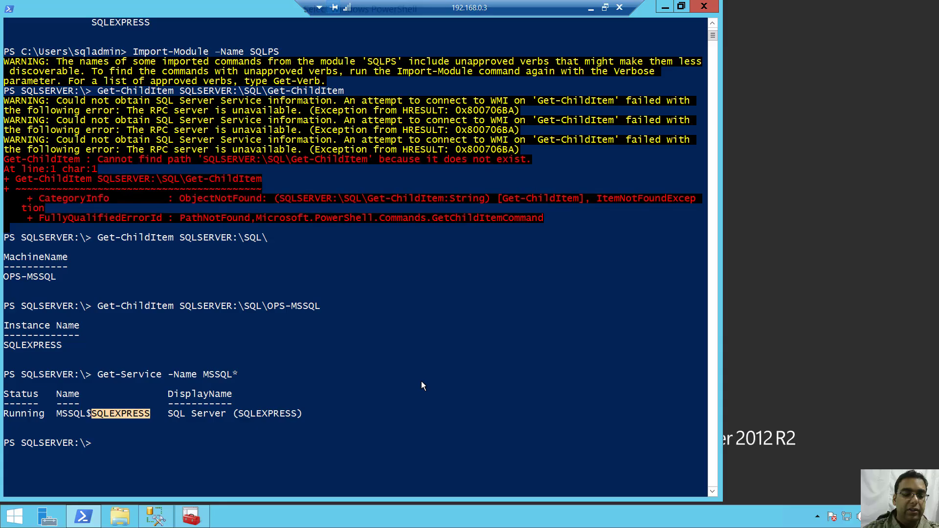
pyautogui.write('Get-Service -Name MSSQL*')
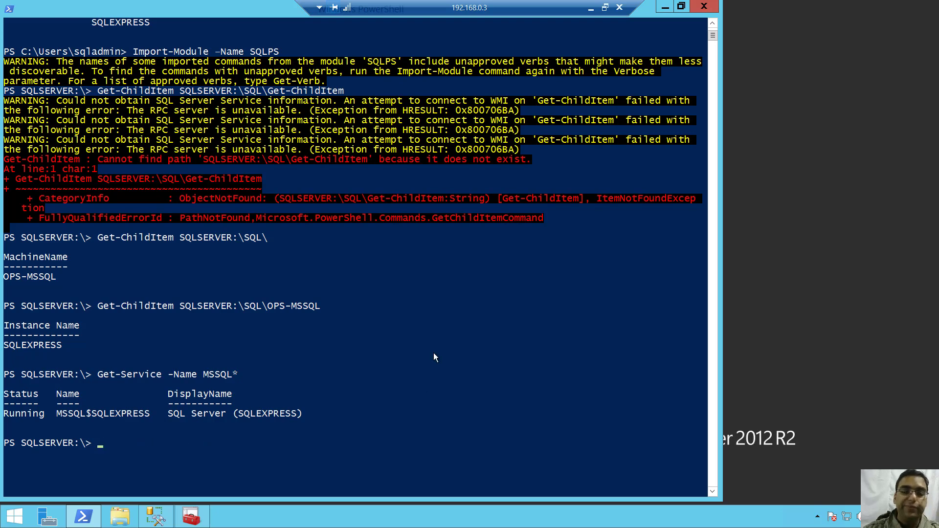
pyautogui.click(558, 516)
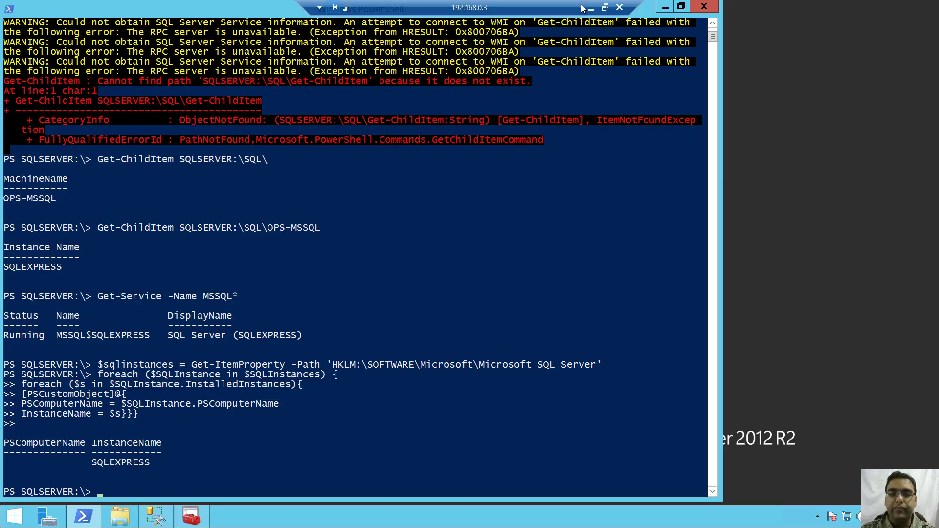
# Step: Minimize the remote console to return to slide 27 on domain enumeration
pyautogui.click(557, 516)
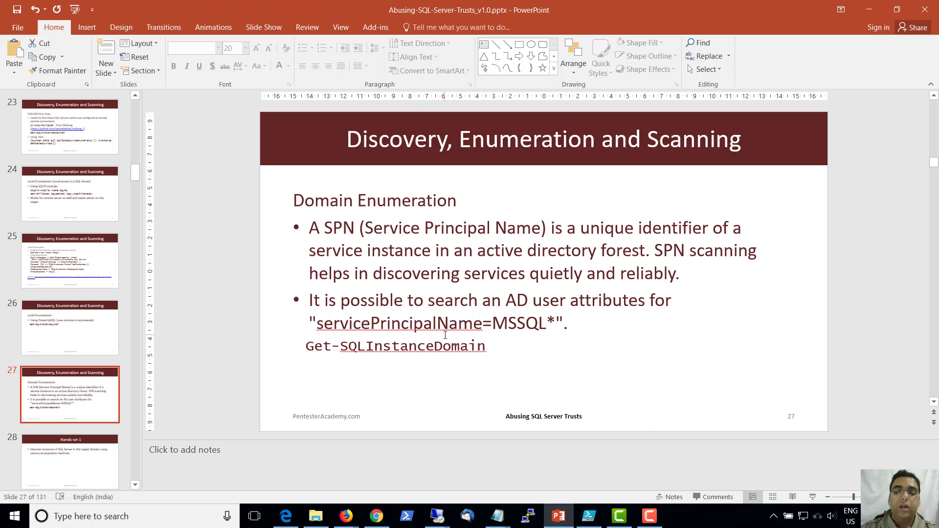
# Step: Highlight the servicePrincipalName=MSSQL* filter text on slide 27, then deselect it
pyautogui.click(445, 334)
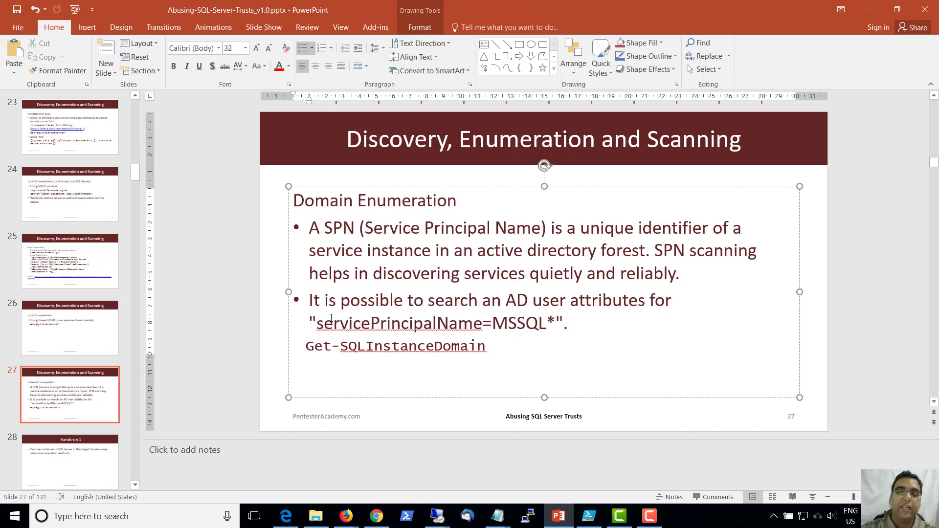
pyautogui.moveTo(318, 323); pyautogui.dragTo(545, 323)
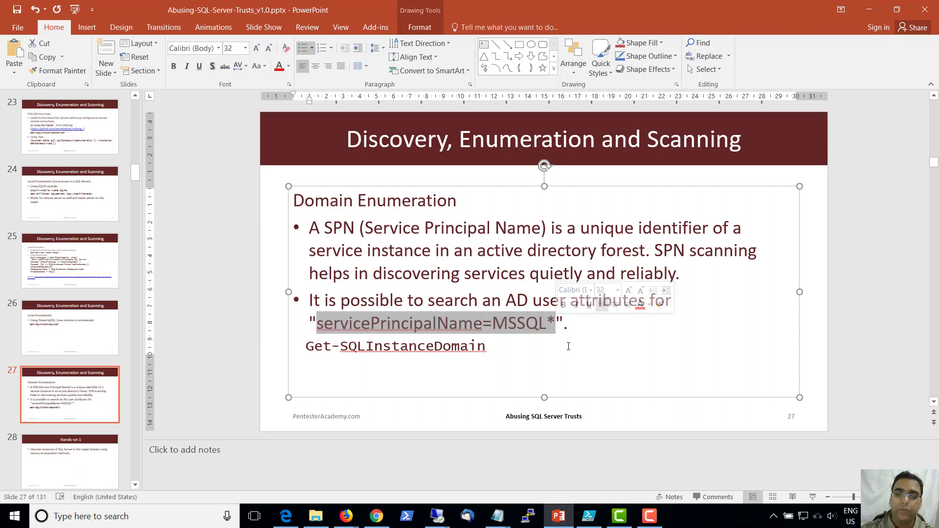
pyautogui.click(487, 345)
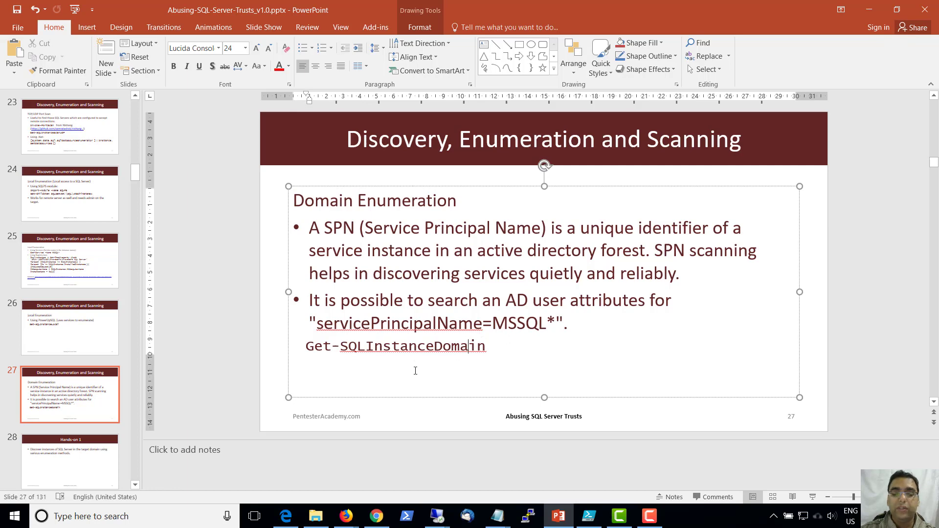
pyautogui.moveTo(443, 490)
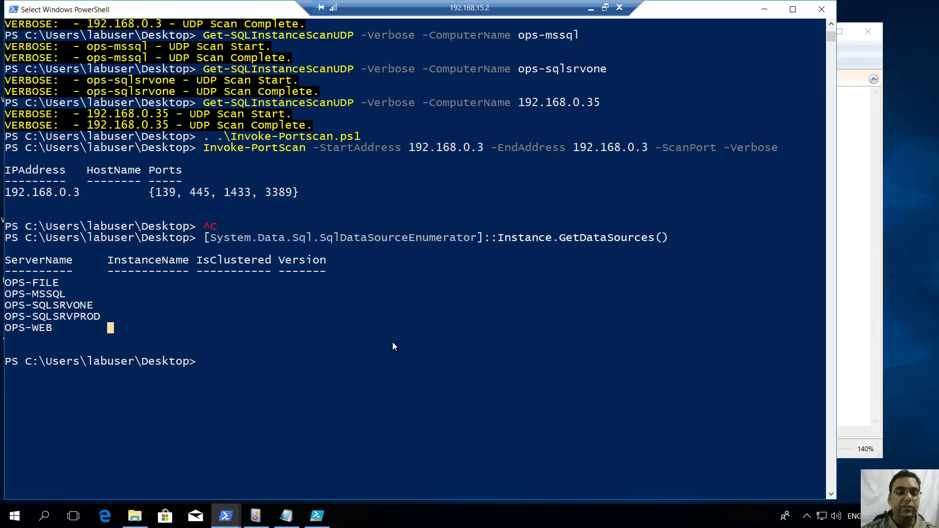
# Step: Cancel the pending command line with Ctrl+C and start typing Get-sql
pyautogui.press('ctrl+c')
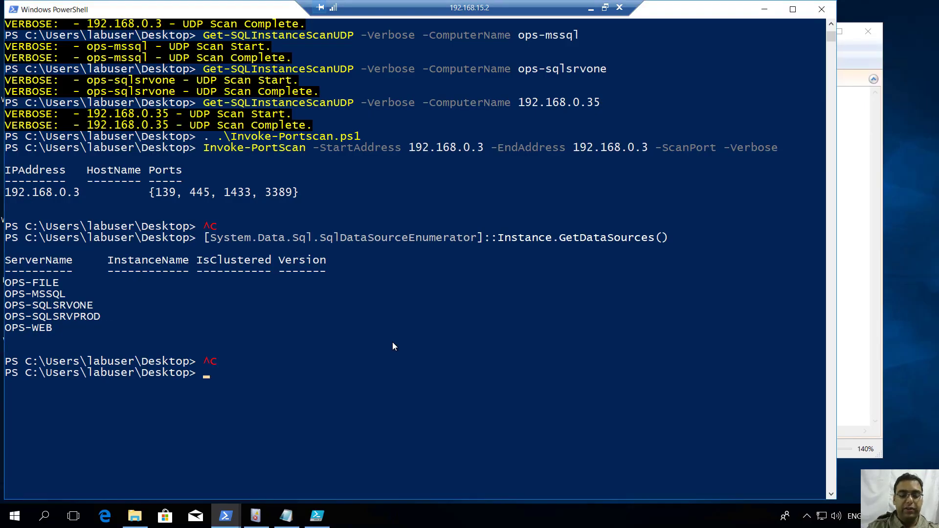
pyautogui.write('Get-sql')
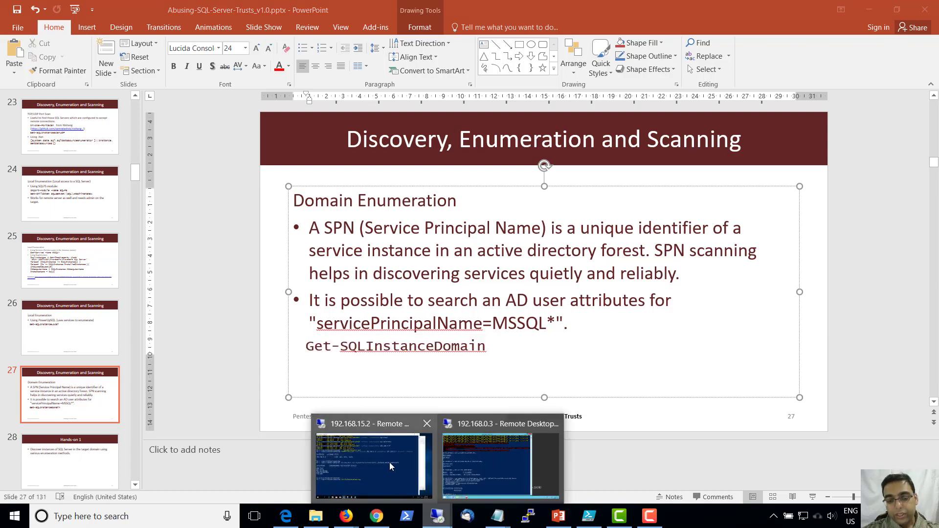
# Step: Run Get-SQLInstanceDomain -Verbose and scroll through the six SPN-discovered SQL Server instances
pyautogui.click(373, 465)
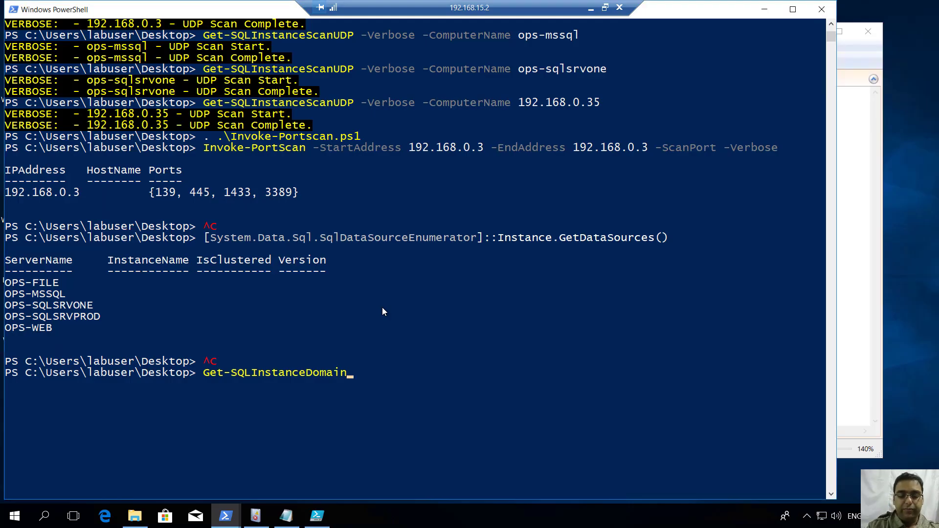
pyautogui.write('-Verbose')
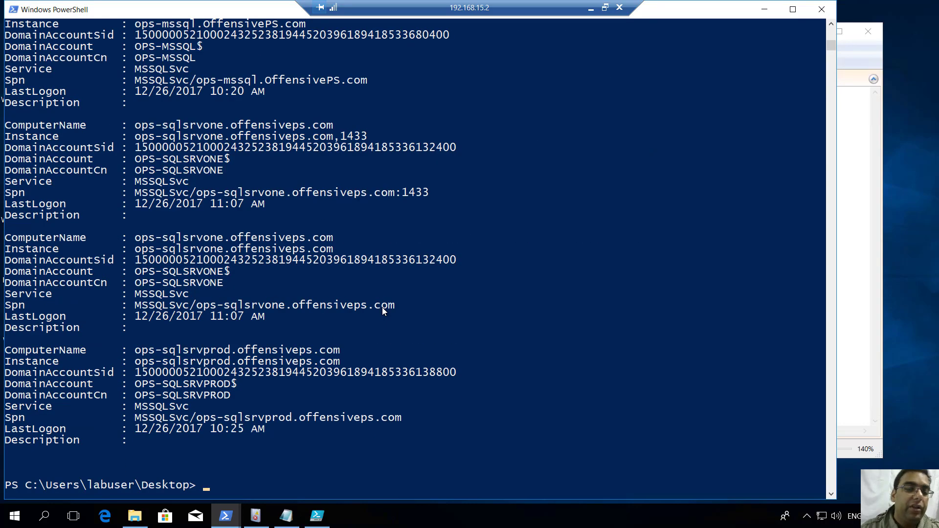
pyautogui.write('Get-SQLInstanceDomain -Verbose')
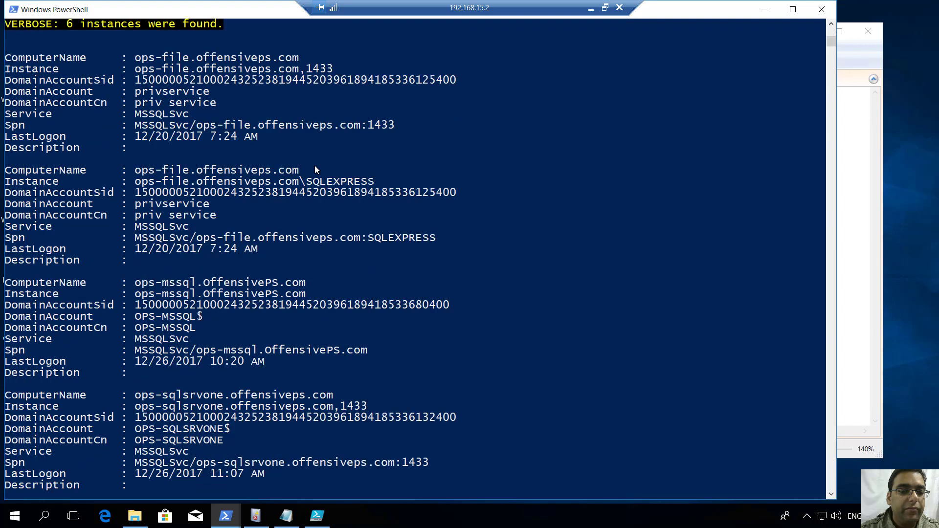
pyautogui.scroll(-3)
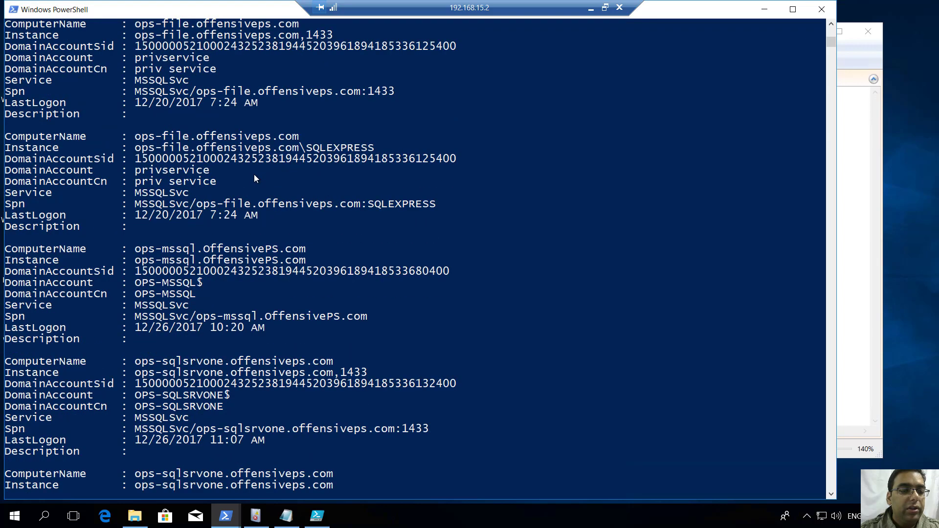
pyautogui.moveTo(352, 184)
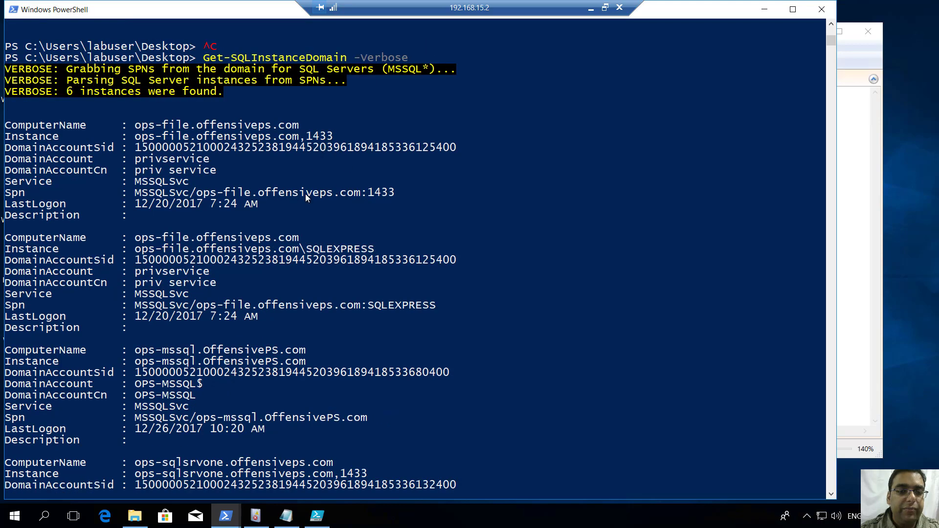
pyautogui.moveTo(365, 251)
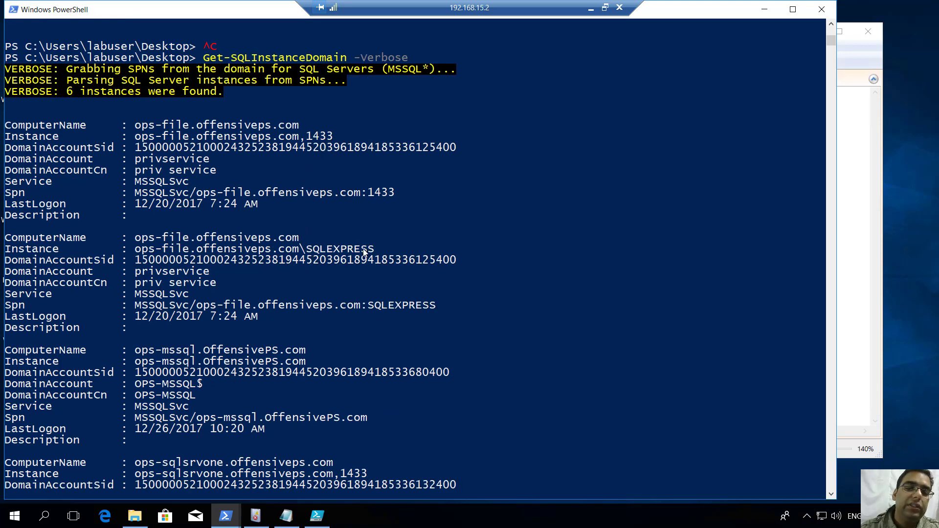
pyautogui.scroll(-3)
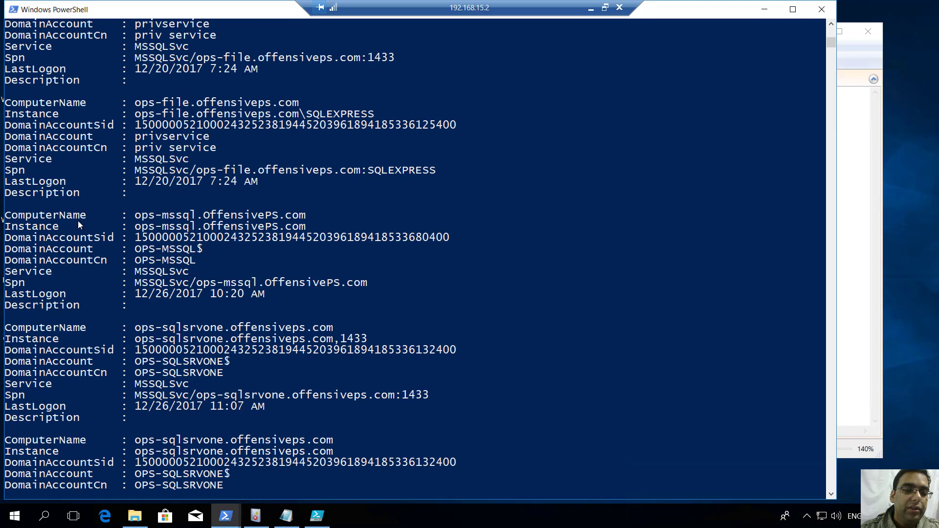
pyautogui.moveTo(361, 146)
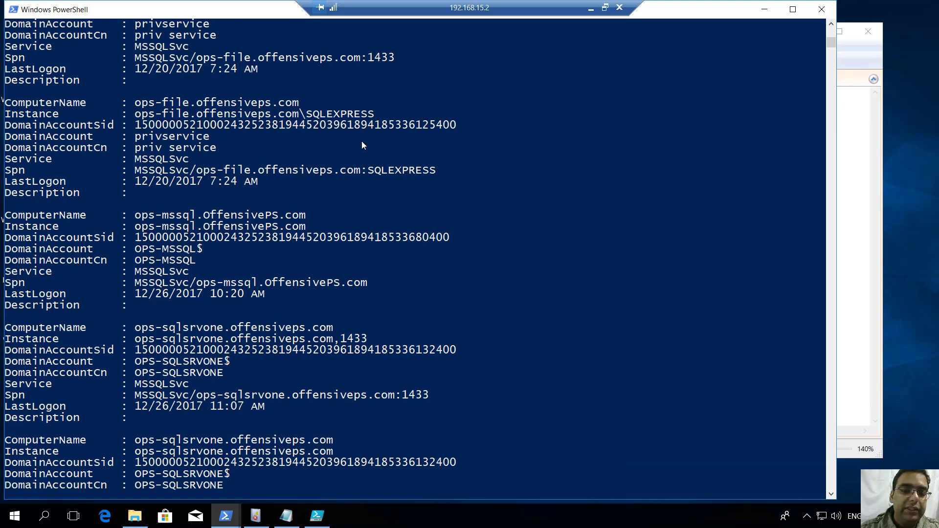
pyautogui.scroll(-3)
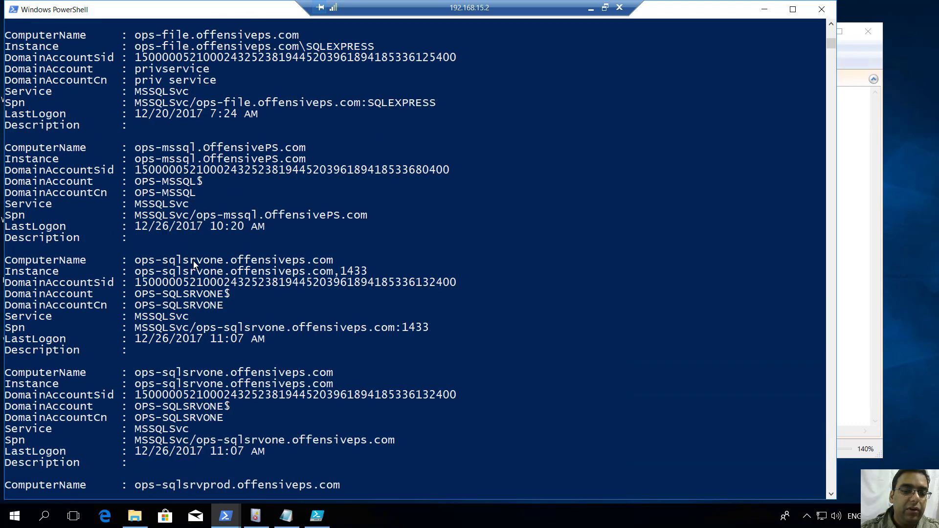
pyautogui.scroll(-3)
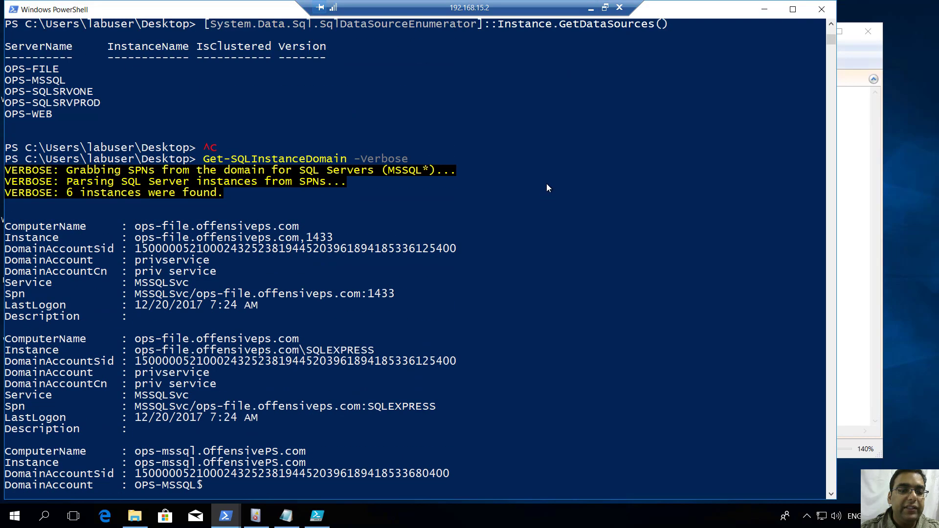
pyautogui.scroll(-3)
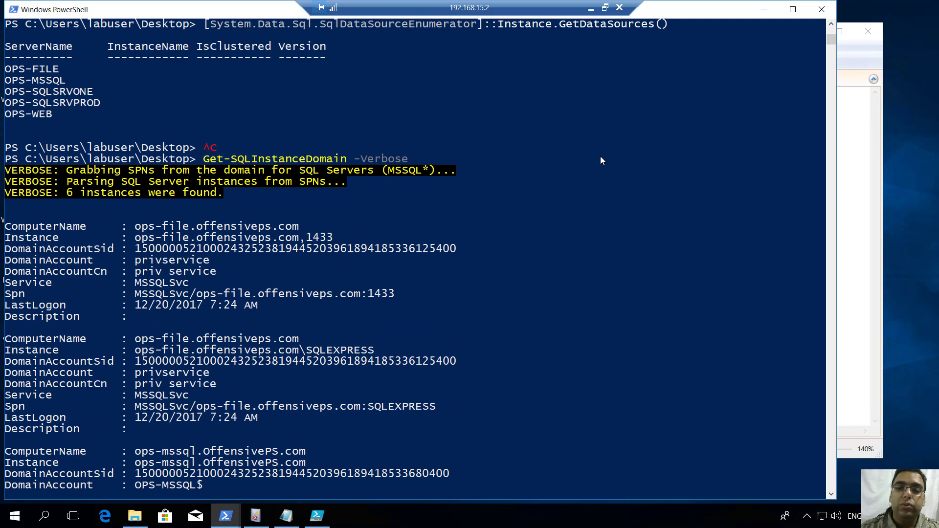
pyautogui.scroll(-3)
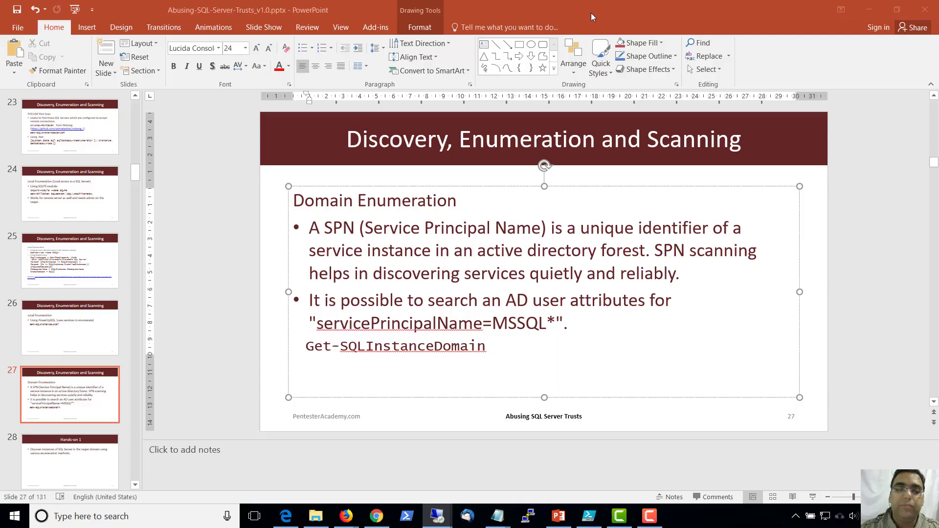
pyautogui.click(70, 328)
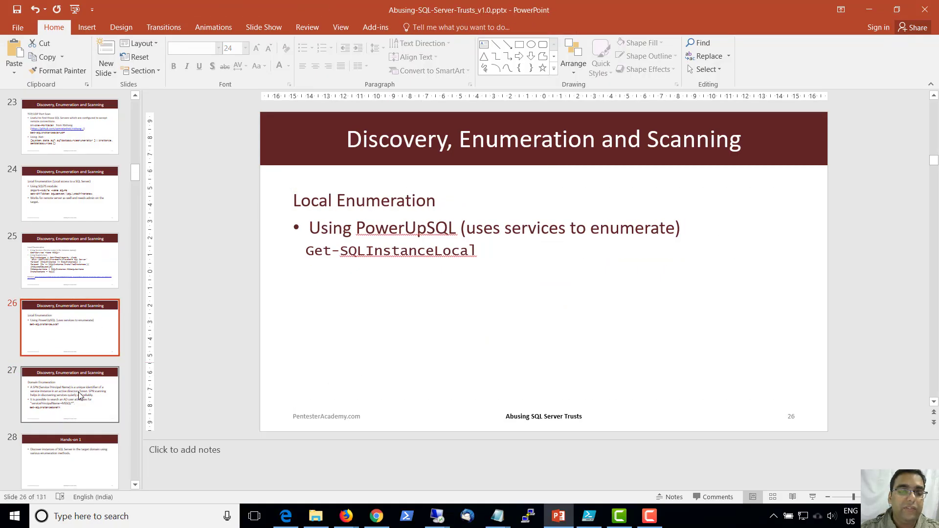
pyautogui.click(70, 394)
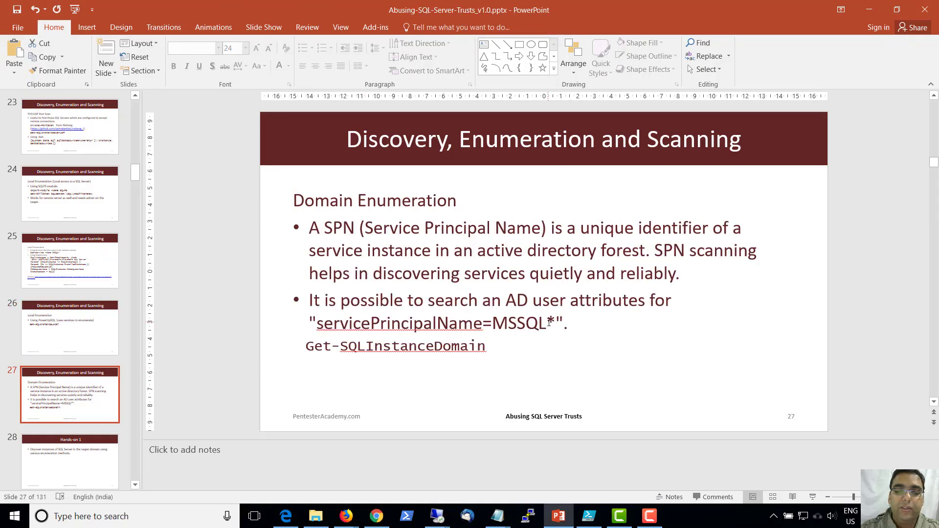